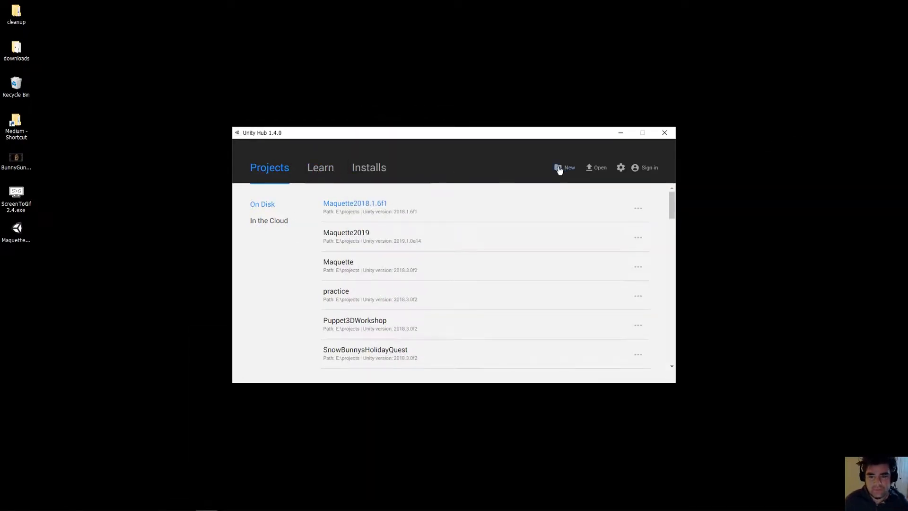
Create a new 3D project named MarImport using editor version 2018.1.6f1
left_click(564, 168)
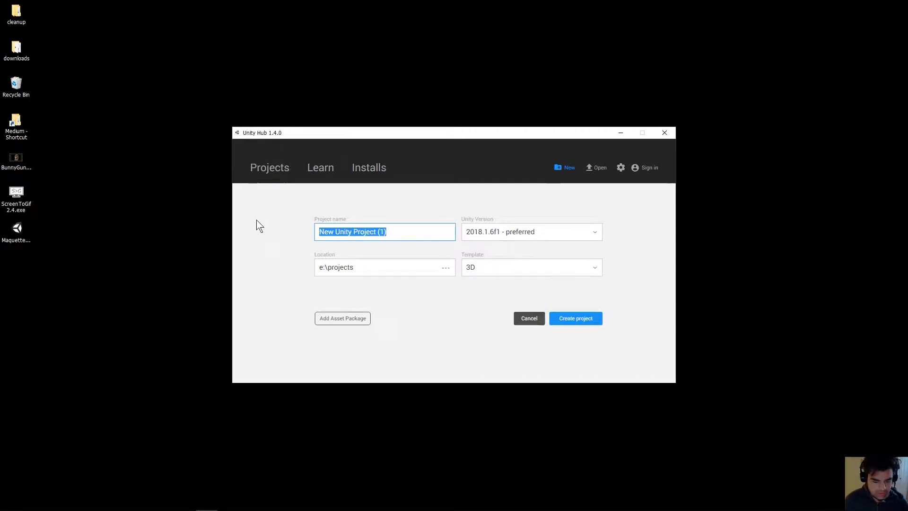
type("Marl")
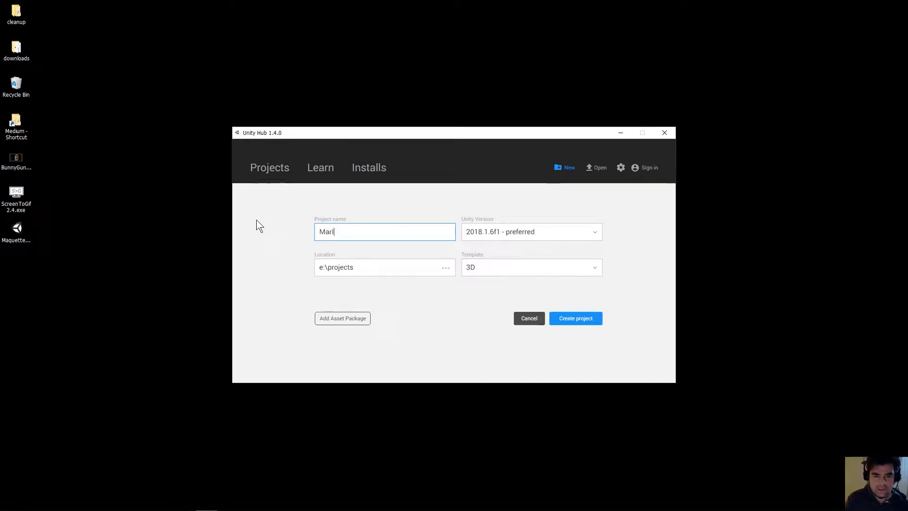
type("Import")
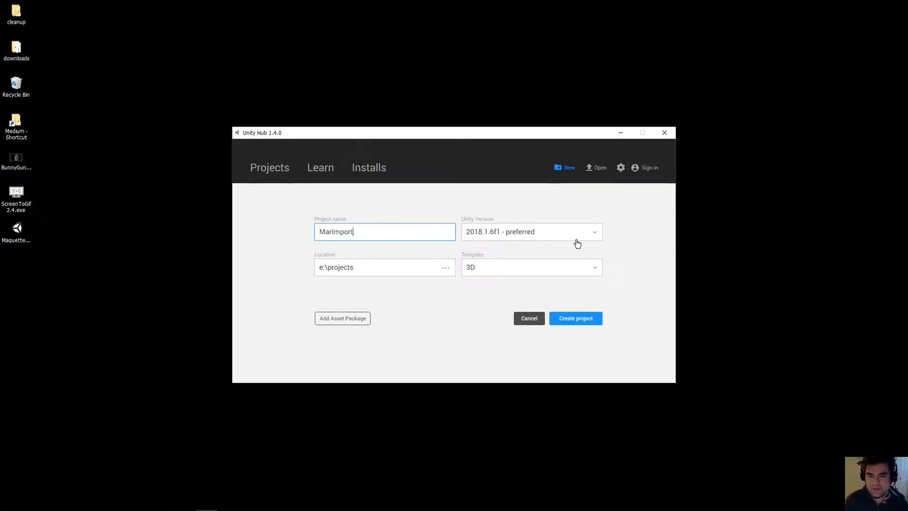
left_click(530, 231)
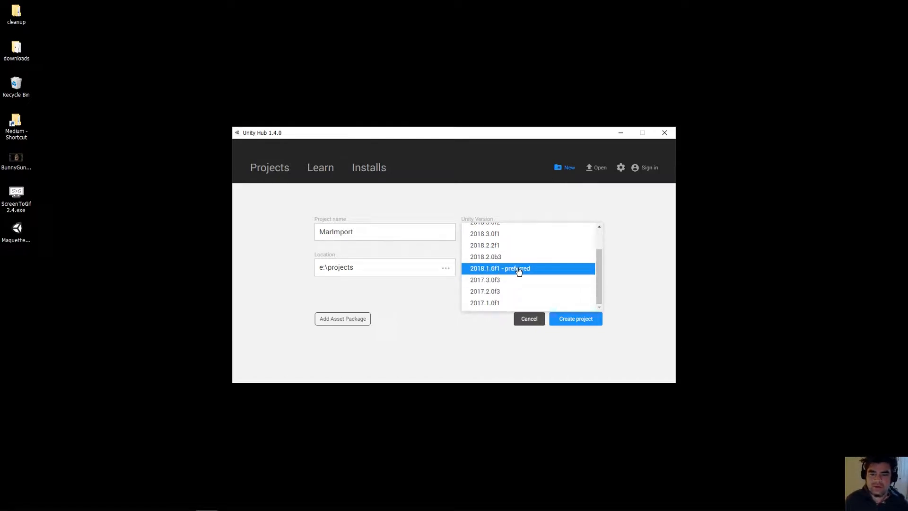
left_click(500, 268)
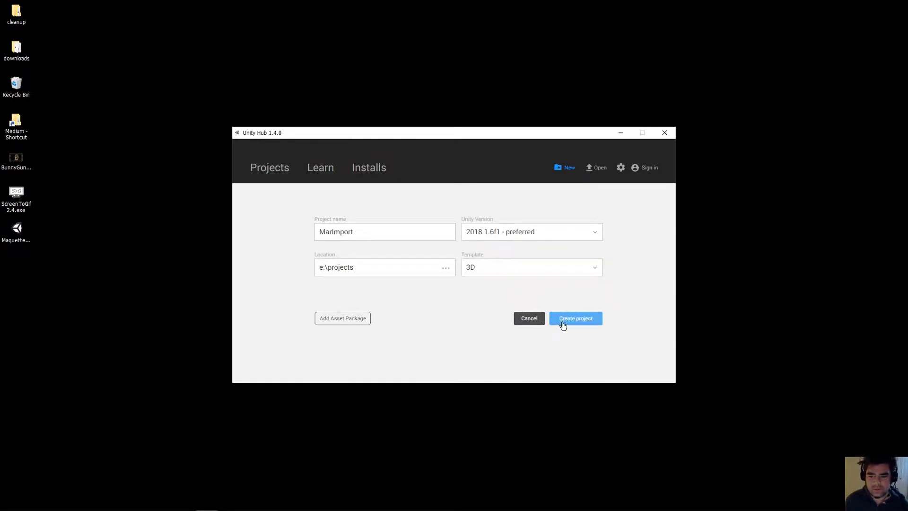
left_click(575, 318)
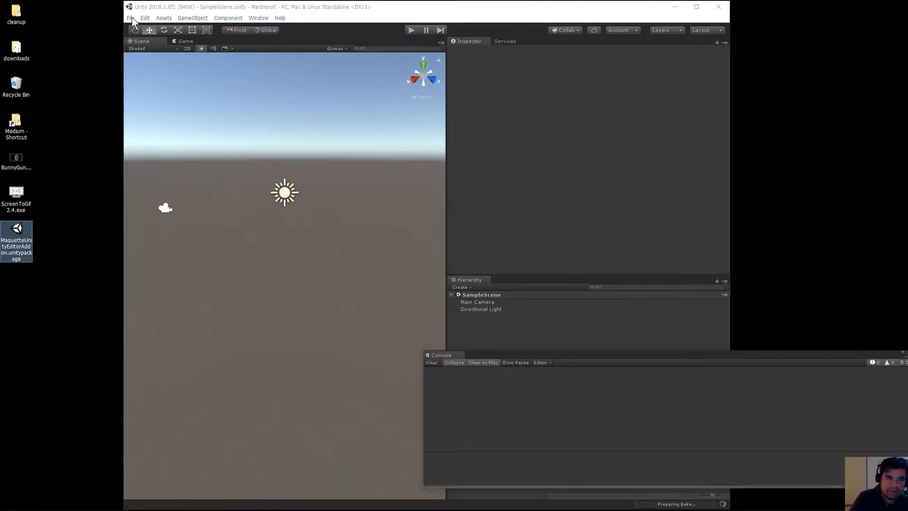
Import all files from the Desktop's MaquetteUnityEditorAddon.unitypackage as a custom package
left_click(163, 18)
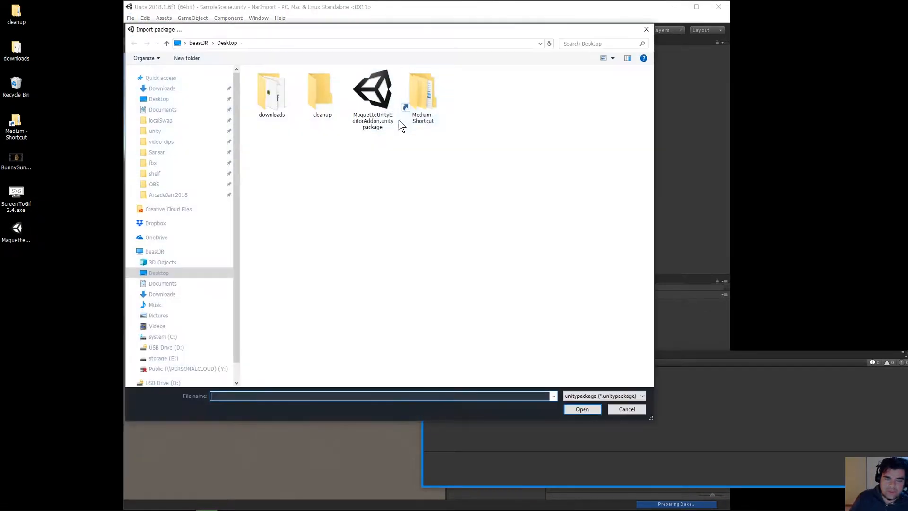
left_click(372, 92)
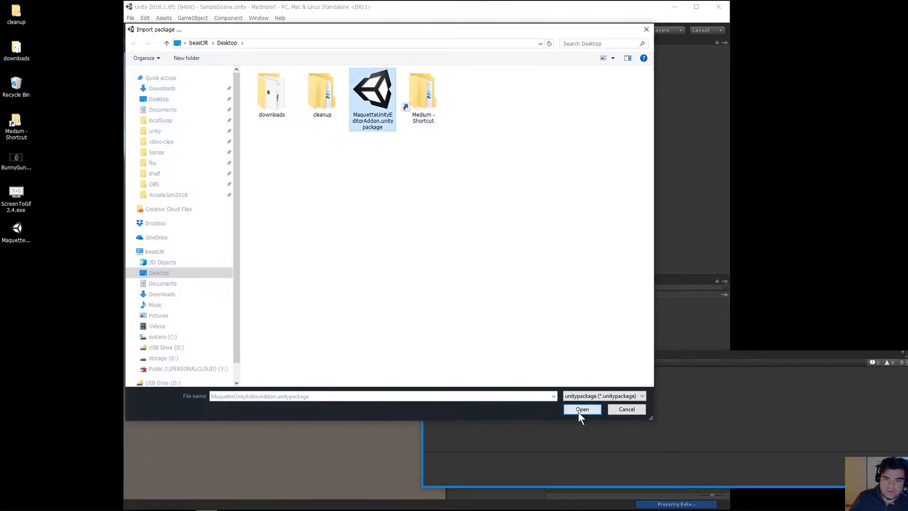
left_click(581, 408)
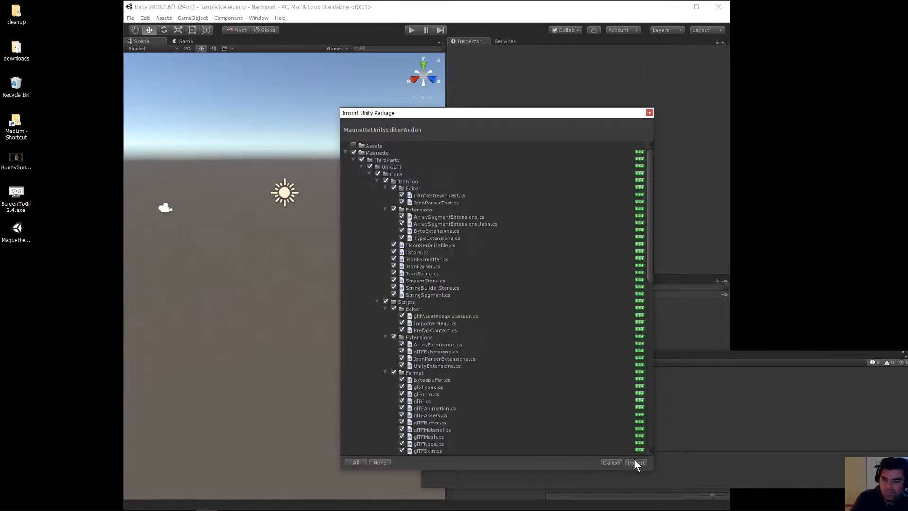
left_click(636, 462)
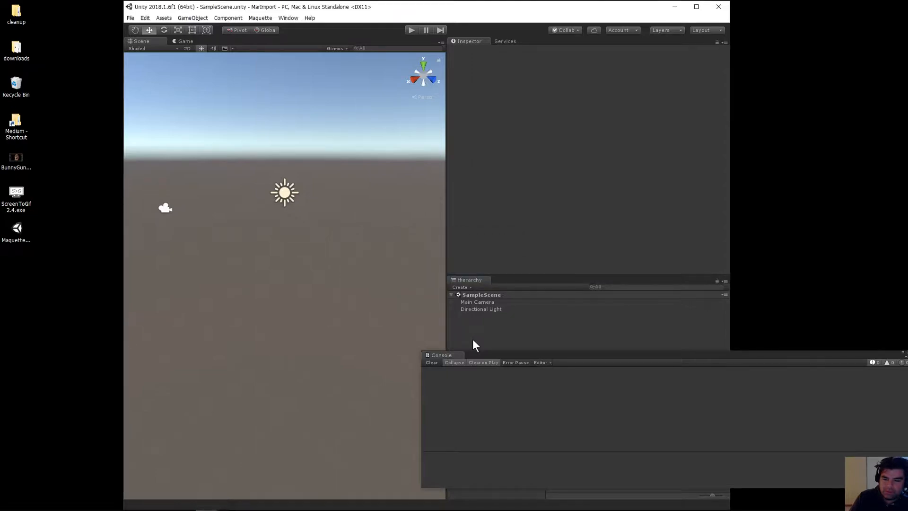
mouse_move(371, 10)
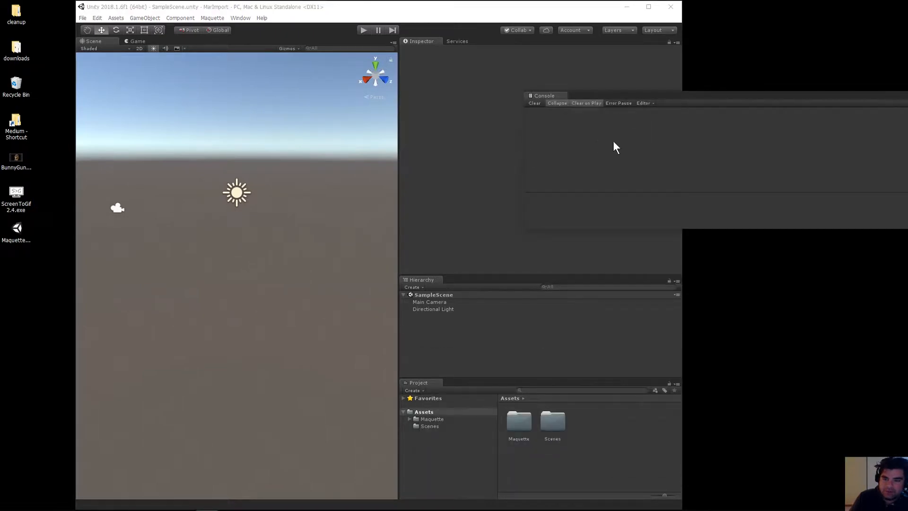
mouse_move(625, 150)
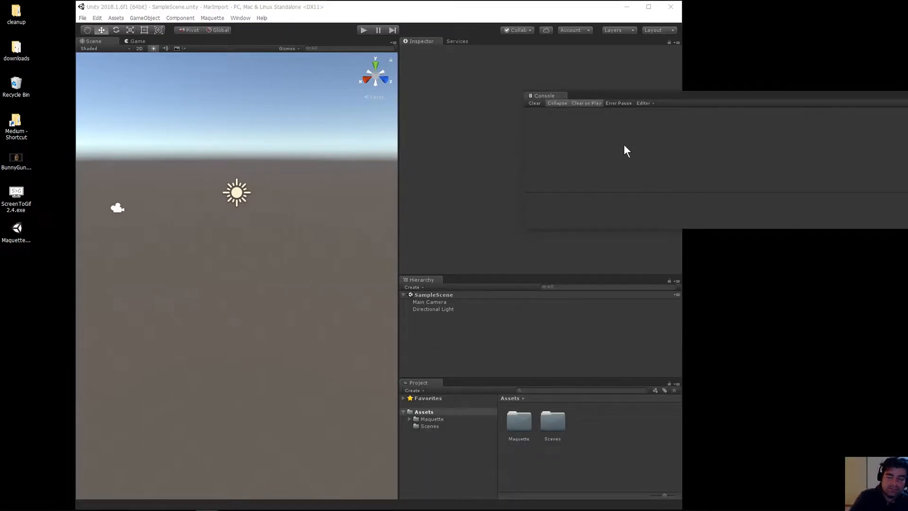
mouse_move(631, 143)
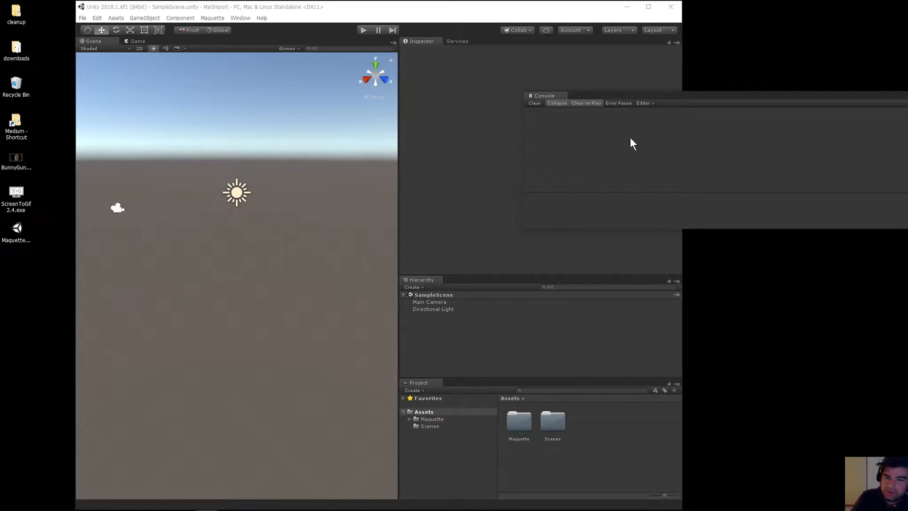
mouse_move(678, 171)
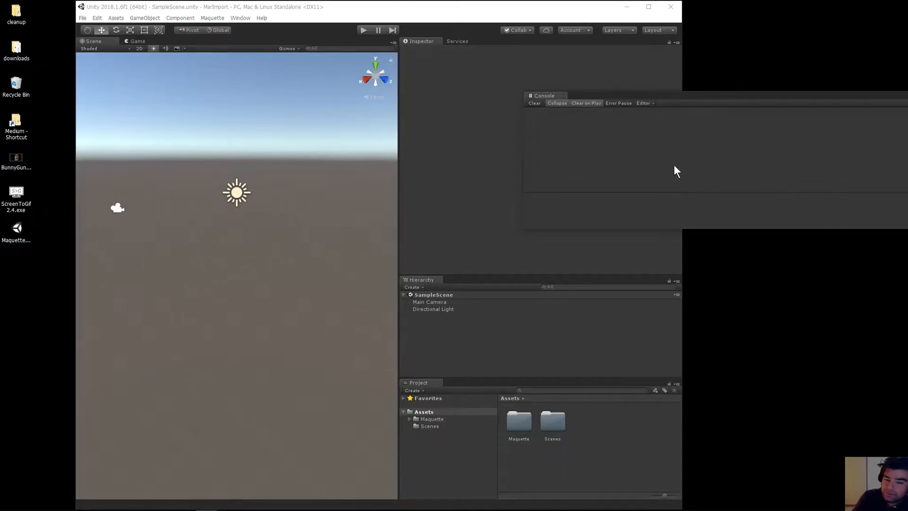
Choose 'Regenerate Maquette prefab from FBX file' from the Maquette menu
left_click(212, 18)
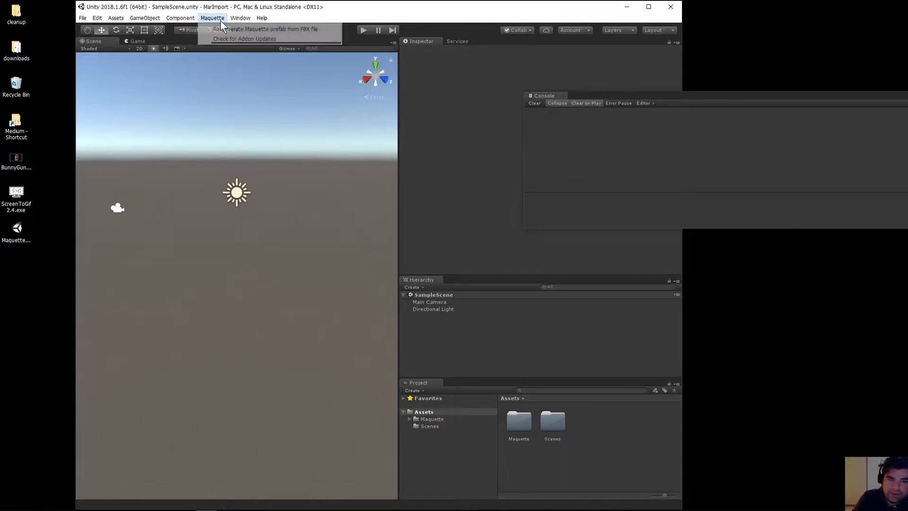
left_click(258, 251)
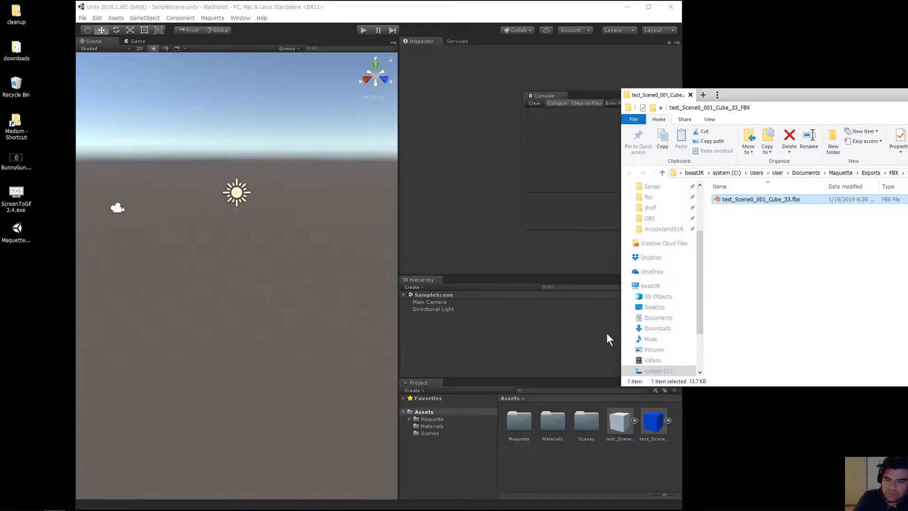
Select the test_Scene0_001_Cube_33 model asset and drop its blue cube prefab into the scene
left_click(619, 438)
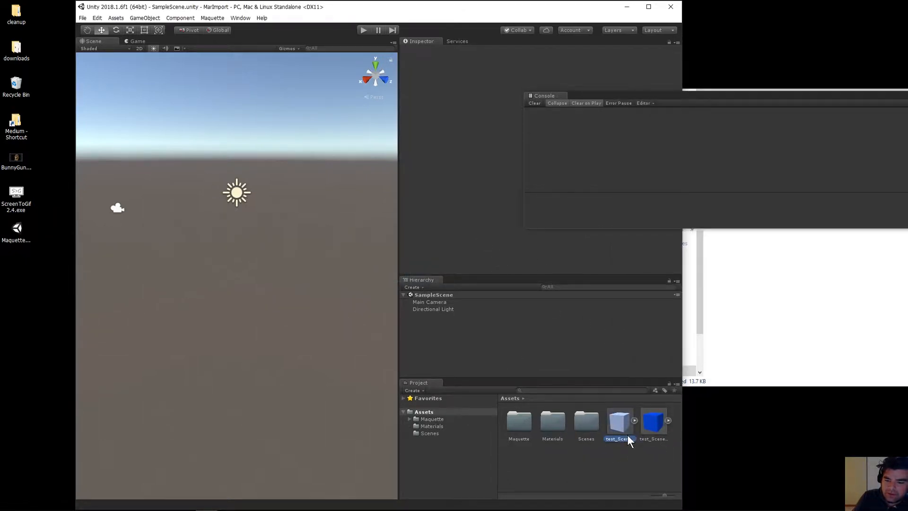
left_click(619, 419)
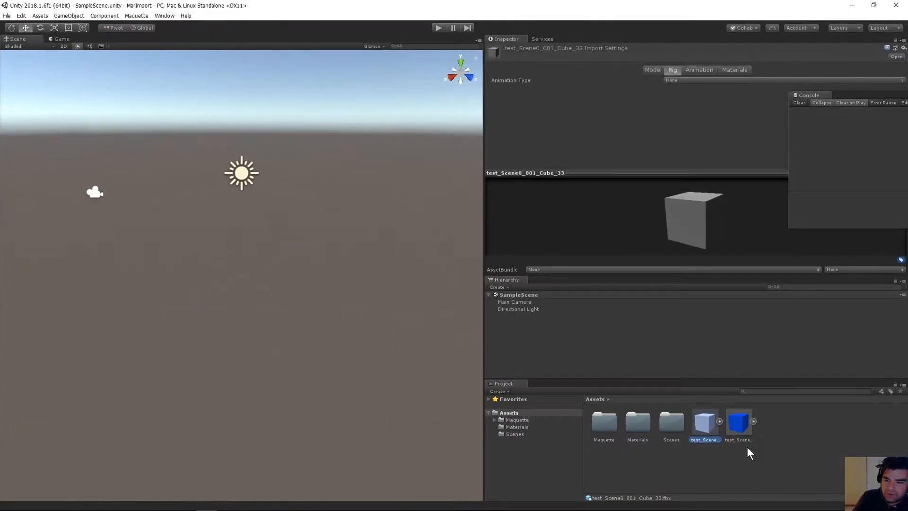
left_click(737, 423)
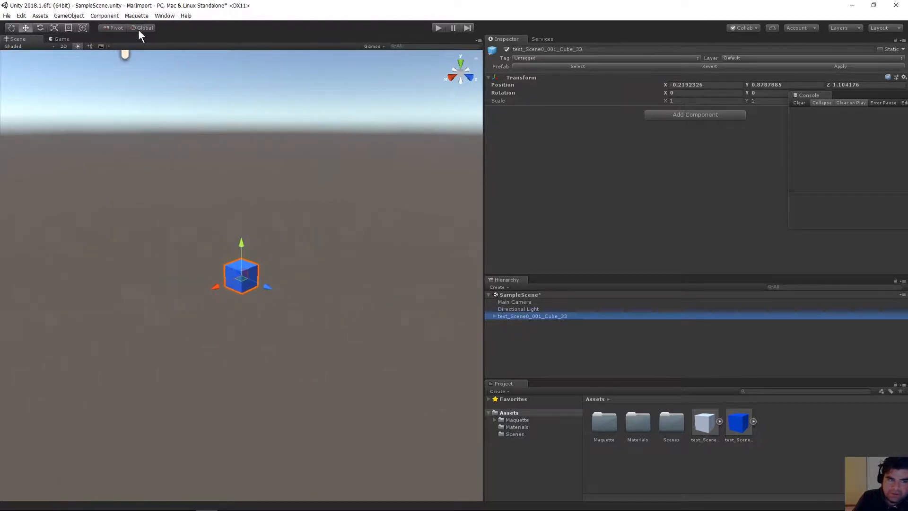
Add a 3D Cube, then expand and select the blue prefab in the Hierarchy
left_click(68, 16)
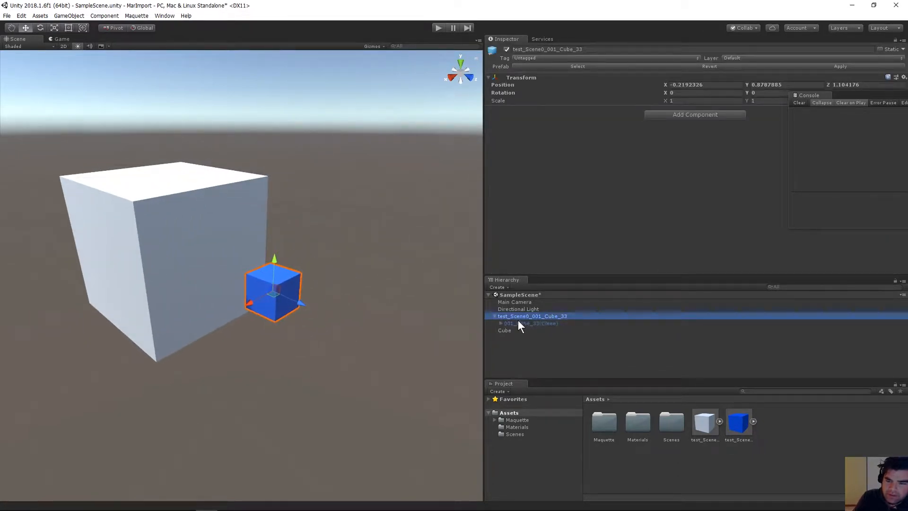
left_click(530, 330)
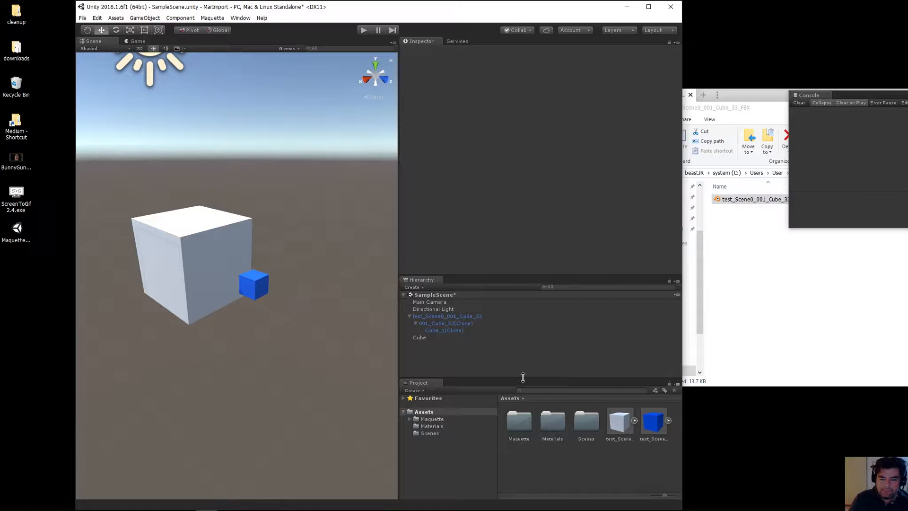
left_click(253, 285)
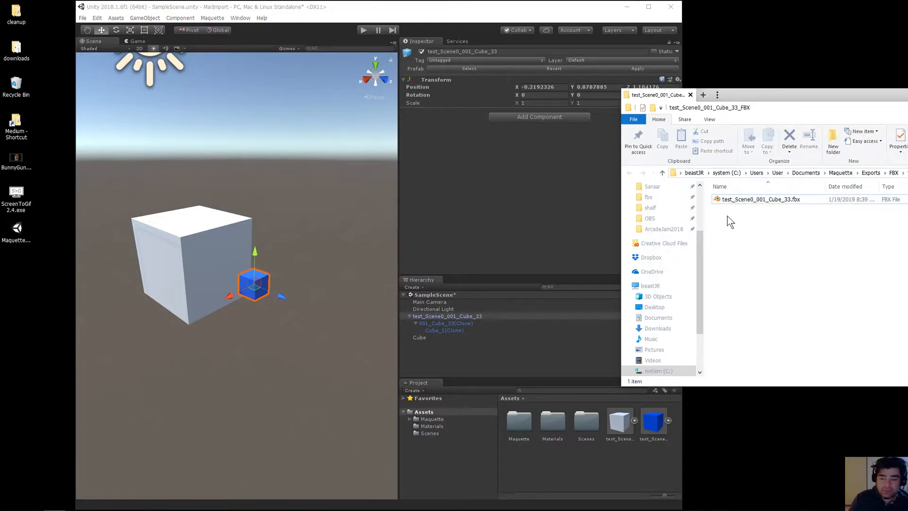
mouse_move(503, 364)
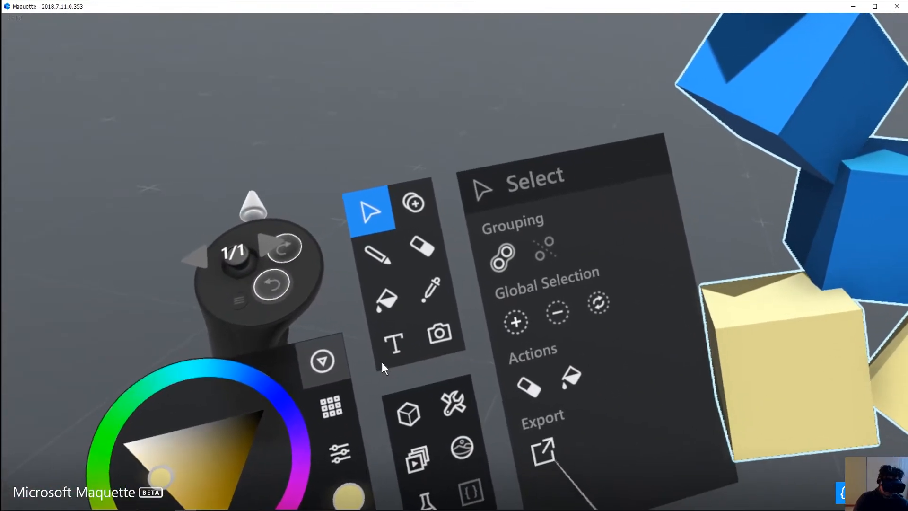
Export the blue and yellow cubes to FBX with Maquette's Export button
left_click(542, 451)
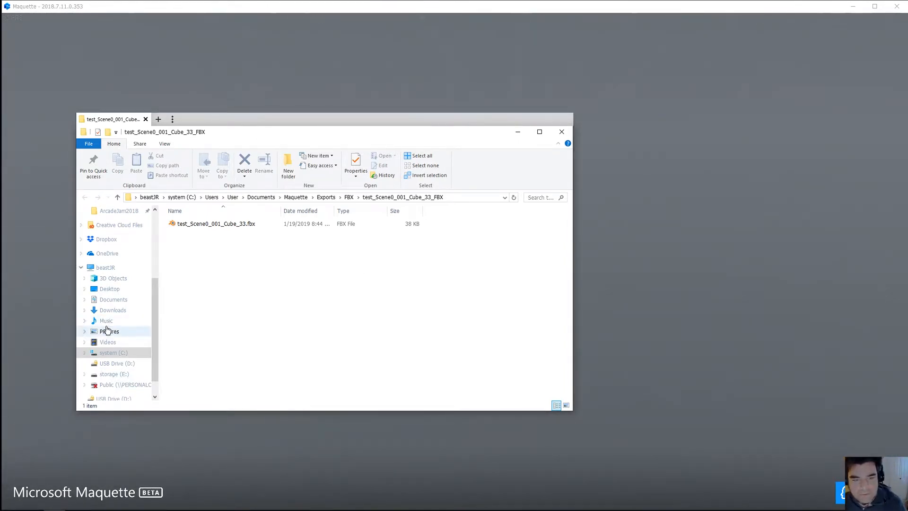
Bring test_Scene0_001_Cube_33.fbx from Exports\FBX into Unity's Assets and select the new asset
left_click(216, 223)
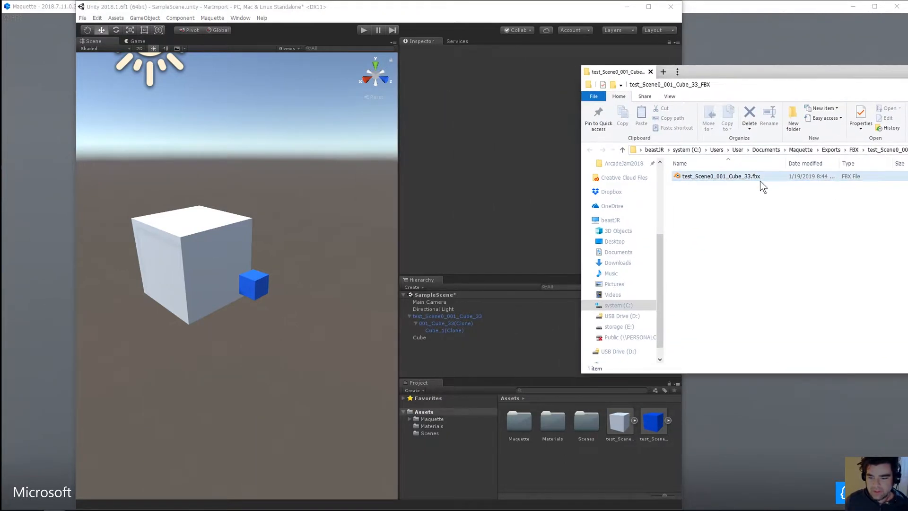
left_click(721, 176)
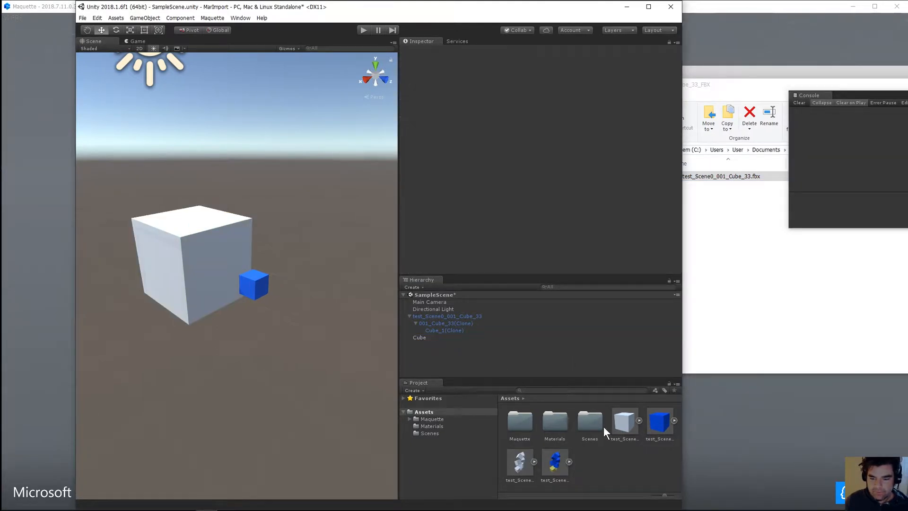
left_click(554, 462)
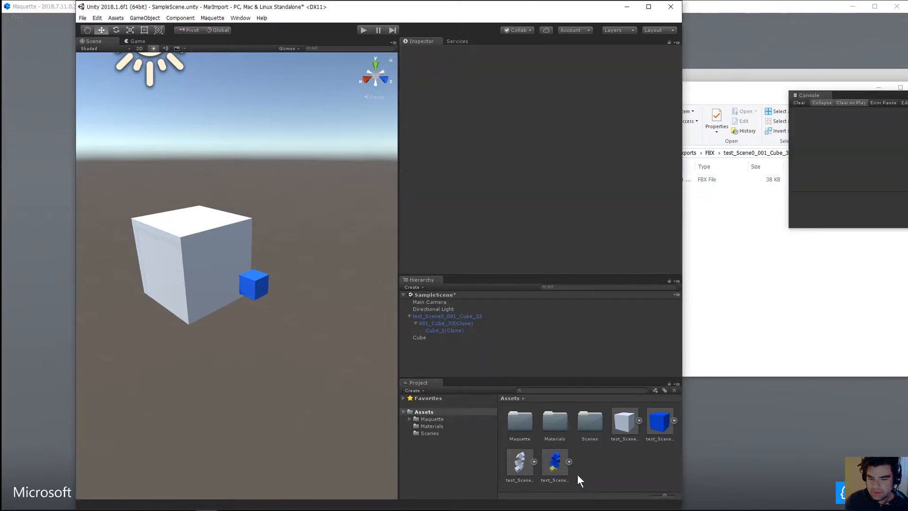
left_click(554, 459)
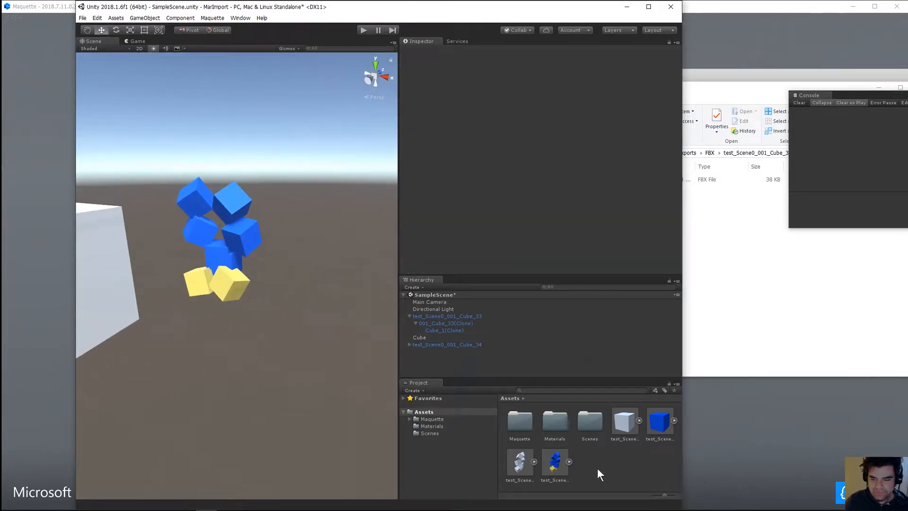
Select the cube cluster in the scene and move File Explorer up to the Exports folder
left_click(554, 462)
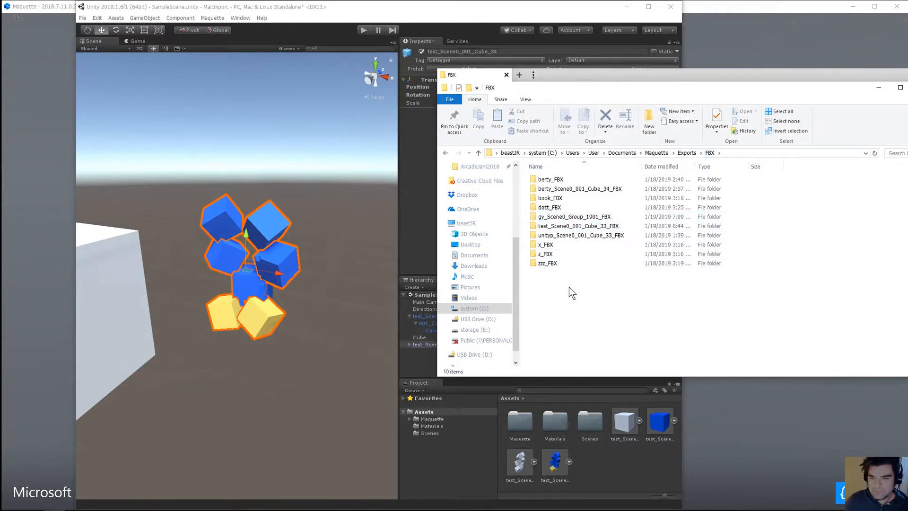
mouse_move(597, 294)
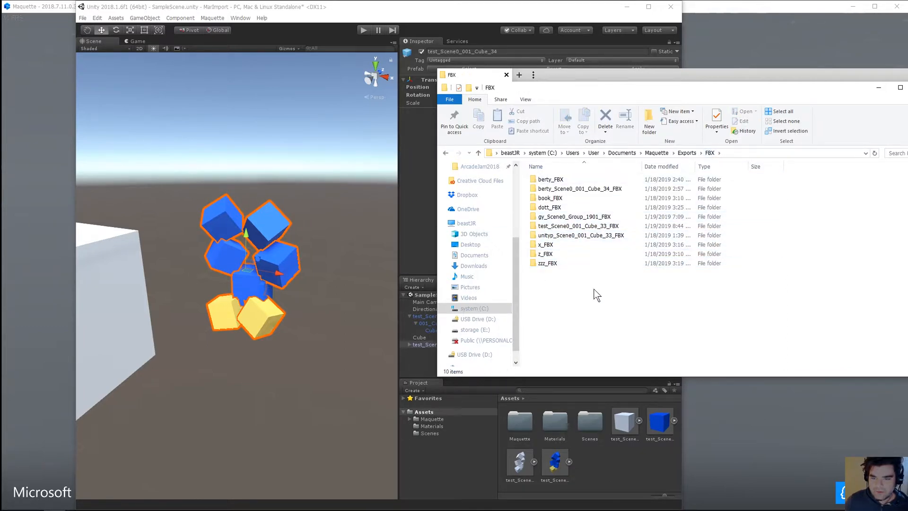
left_click(686, 152)
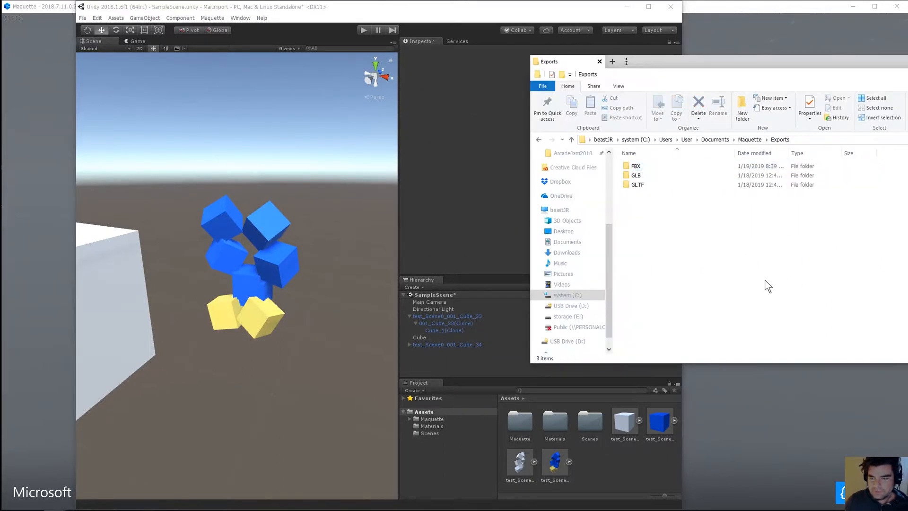
mouse_move(454, 449)
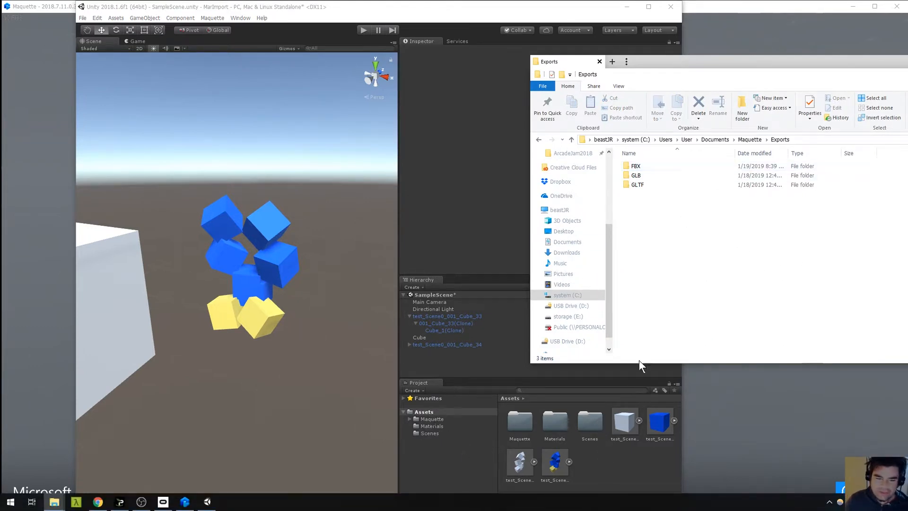
mouse_move(709, 304)
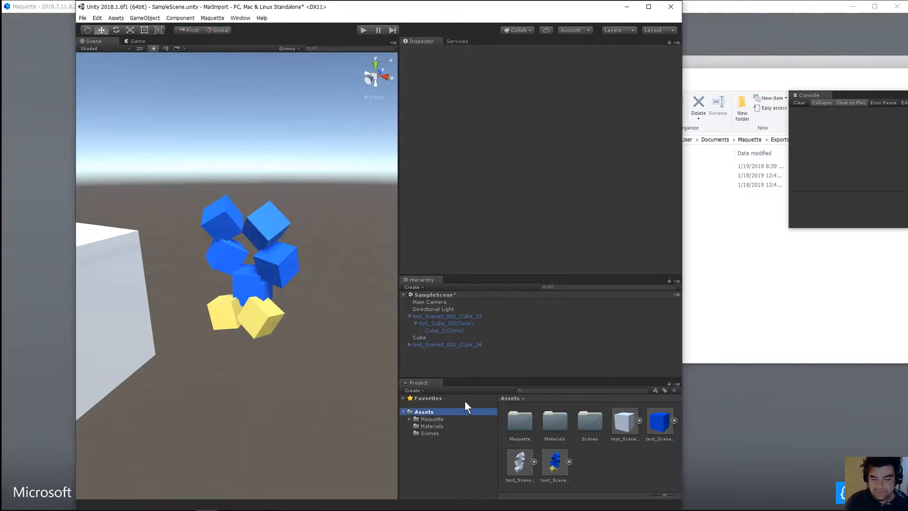
mouse_move(432, 278)
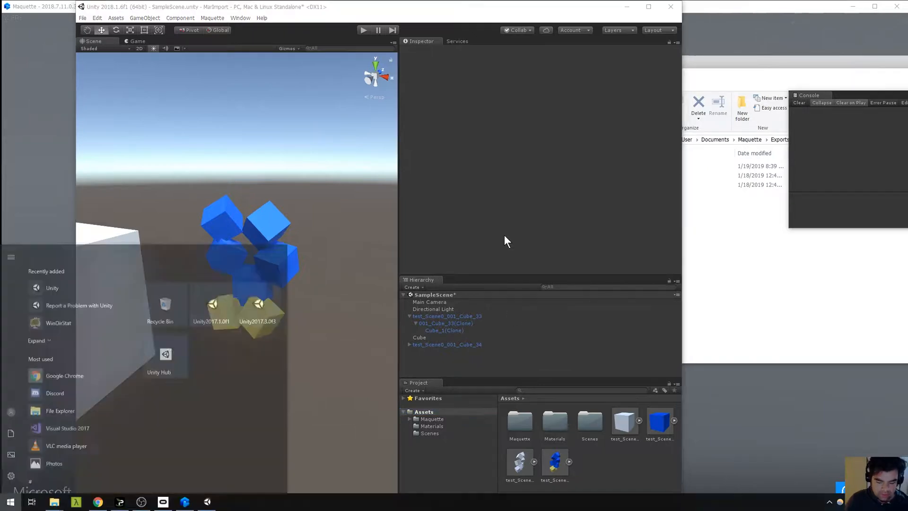
Navigate from e:\projects into Maquette2018.1.6f1\Assets\_fbx in File Explorer
type("e:\\projects")
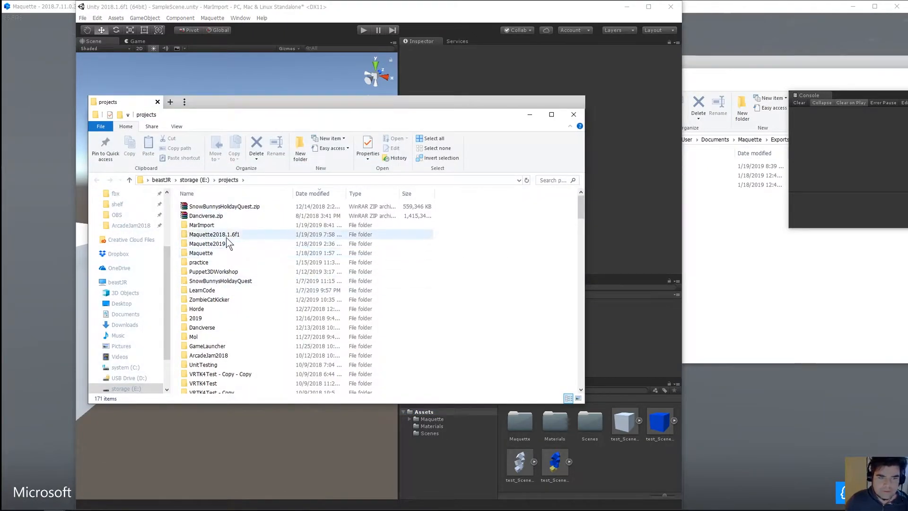
double_click(214, 234)
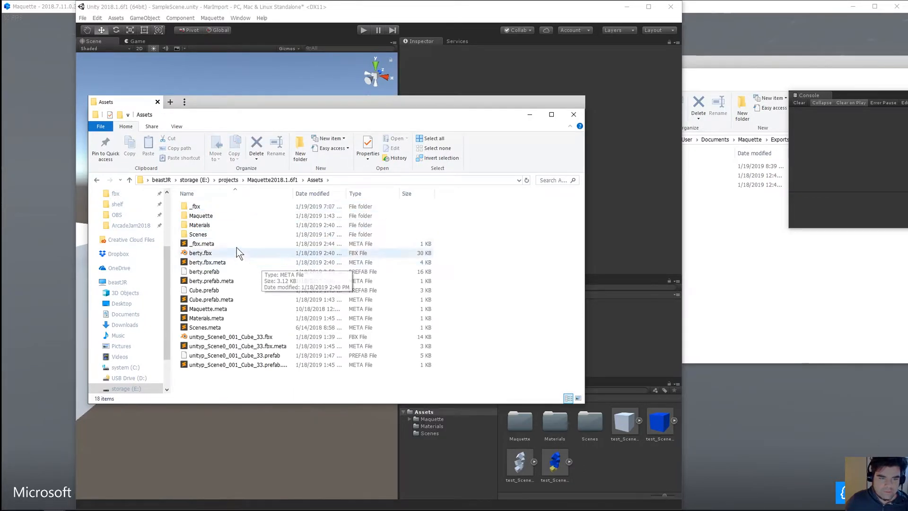
double_click(195, 206)
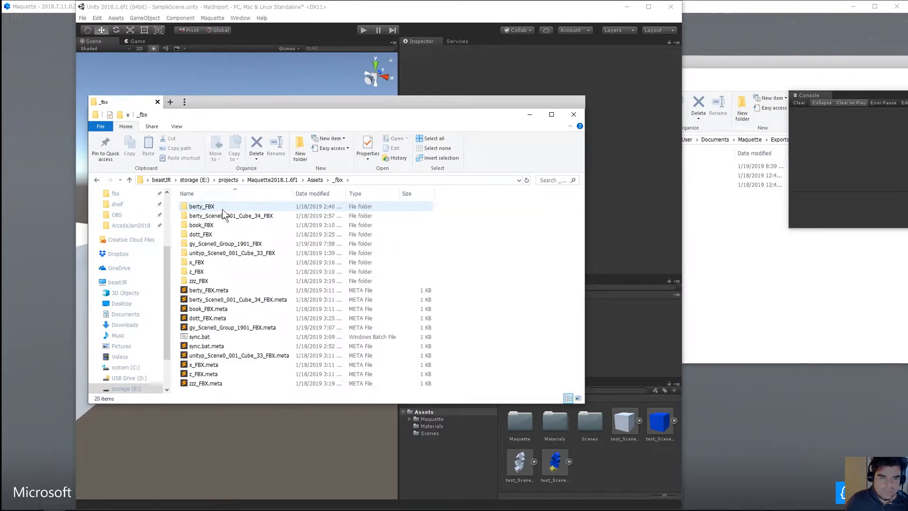
left_click(199, 337)
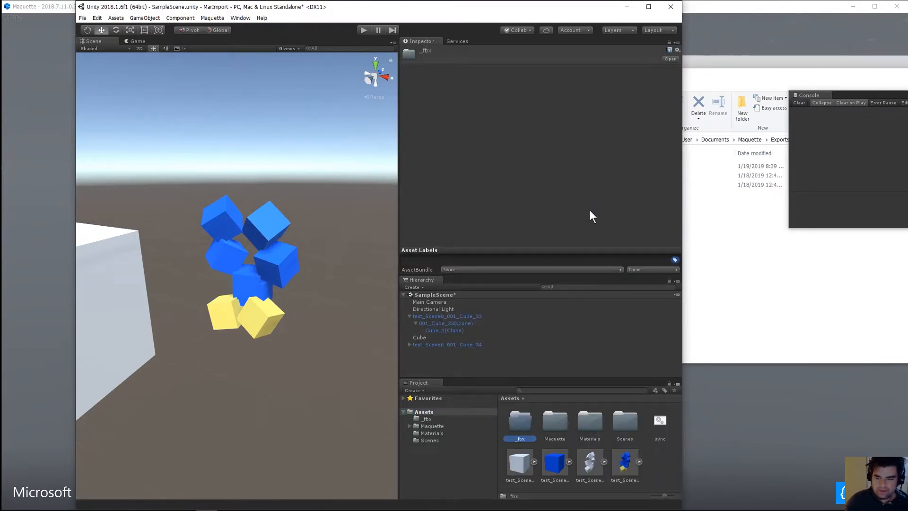
Open the _fbx folder in the Project panel and bring up the sync file's context menu
left_click(519, 421)
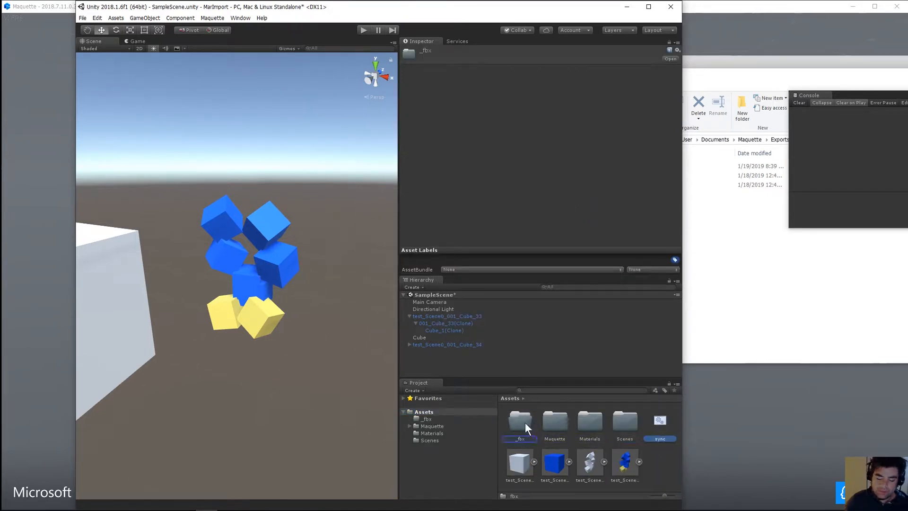
double_click(518, 423)
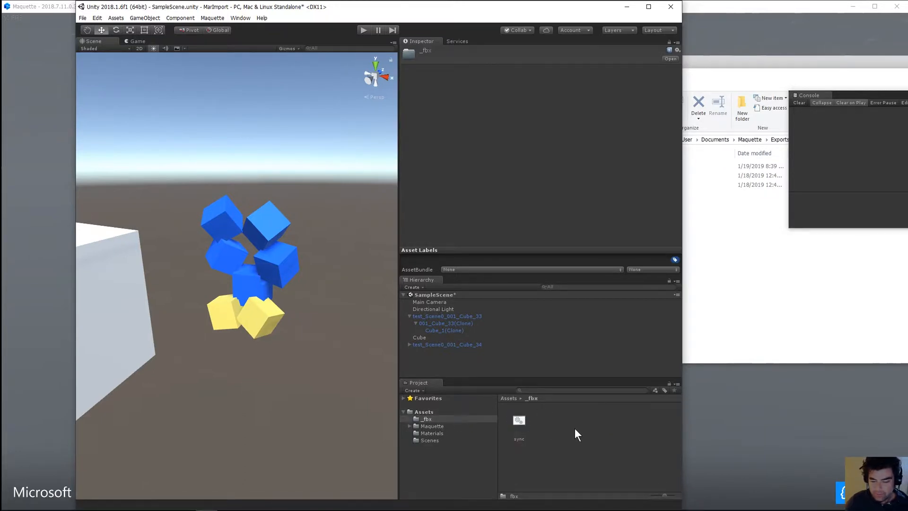
left_click(427, 419)
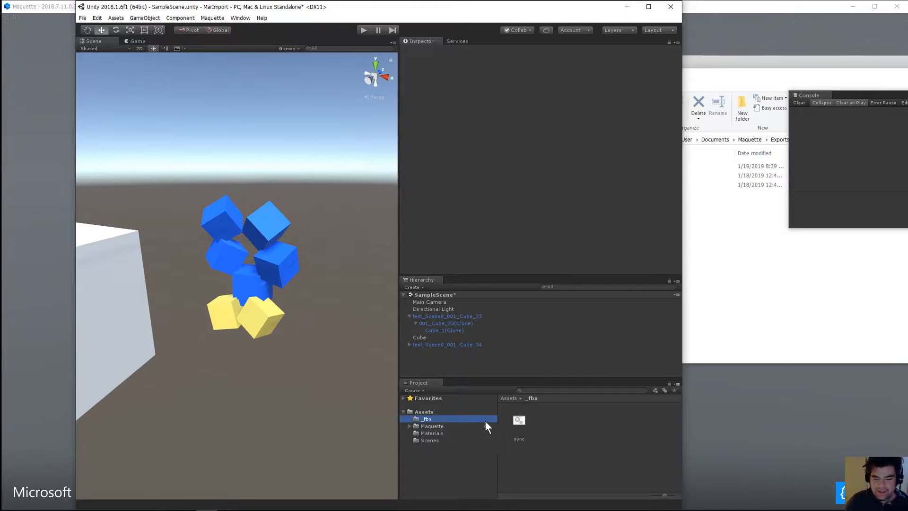
right_click(519, 423)
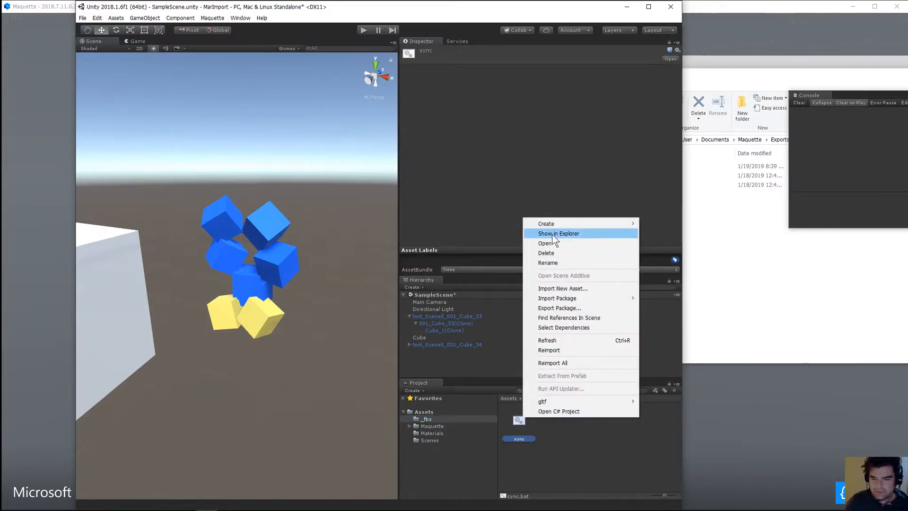
mouse_move(555, 307)
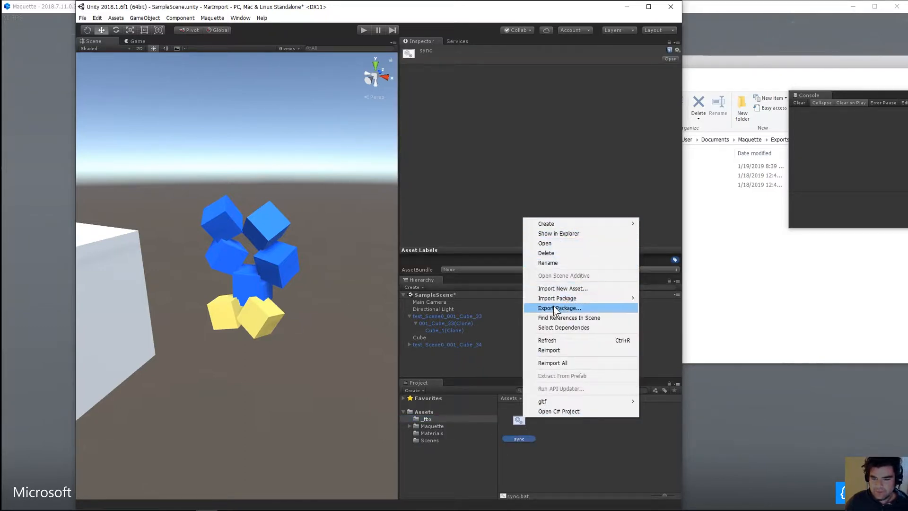
mouse_move(564, 249)
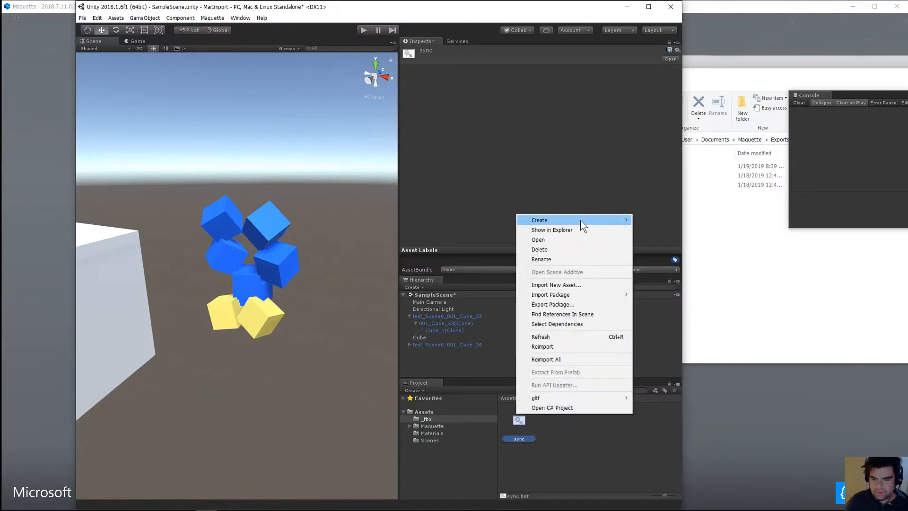
Open sync.bat from File Explorer as text in Notepad
left_click(551, 230)
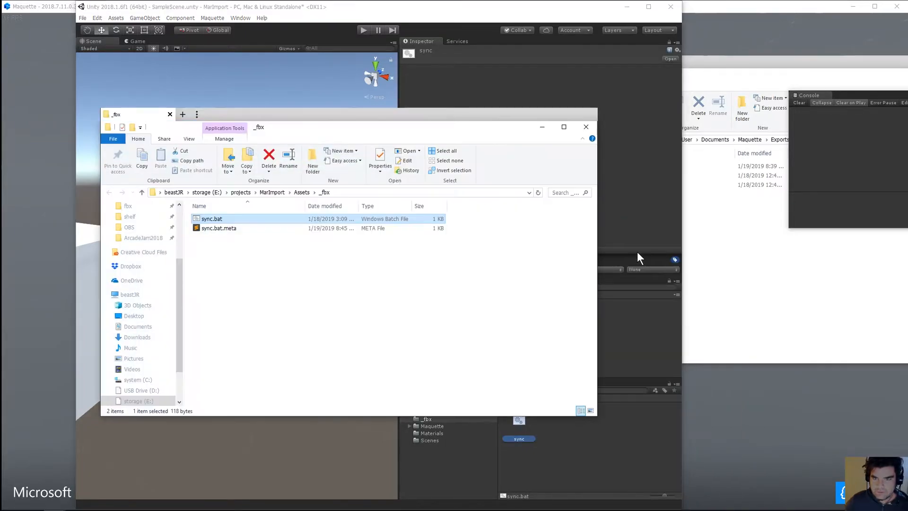
right_click(212, 218)
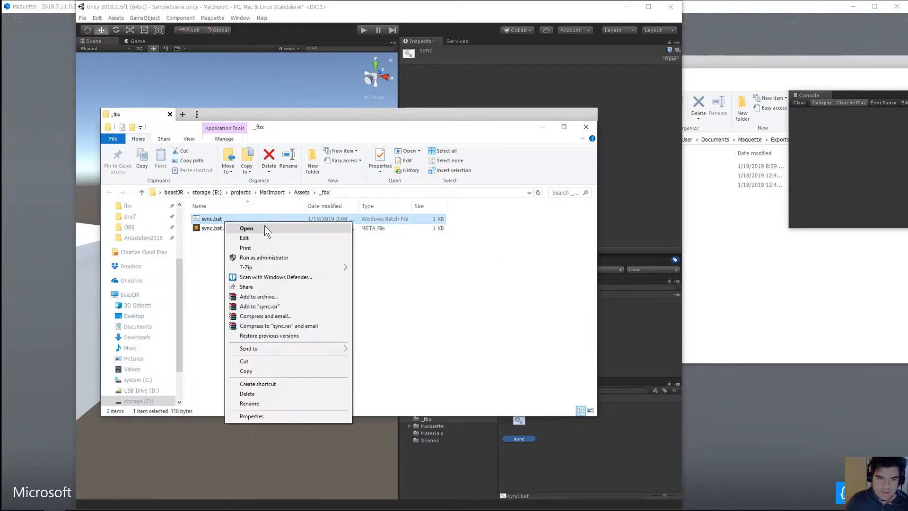
left_click(244, 237)
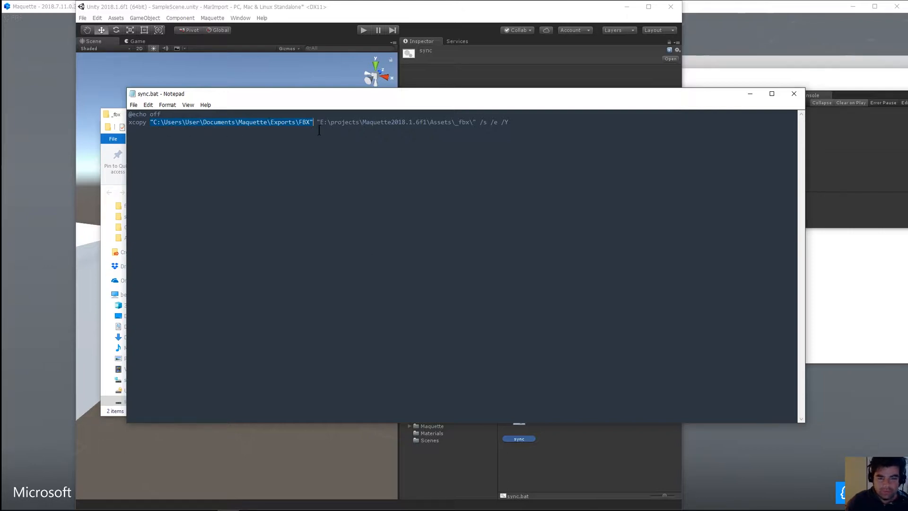
Replace Maquette2018.1.6f1 in the xcopy destination path with MarImport
left_click(527, 121)
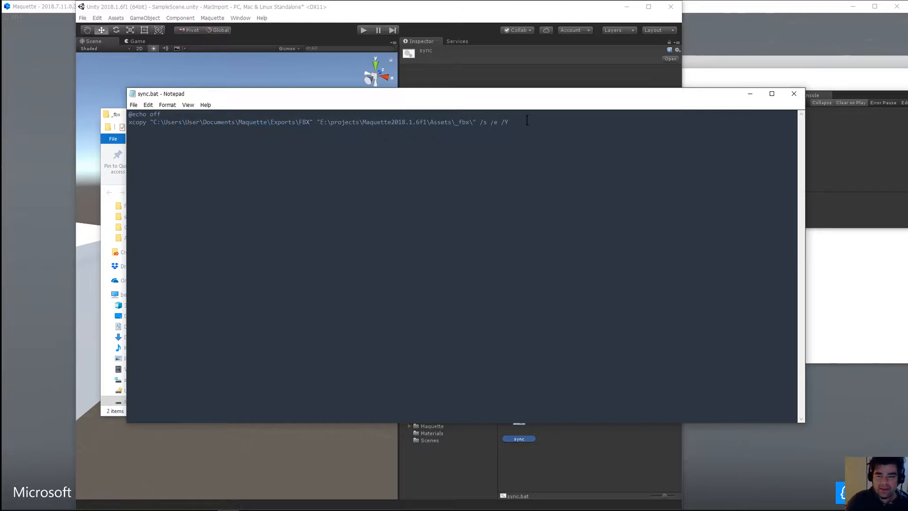
left_click_drag(316, 122, 508, 121)
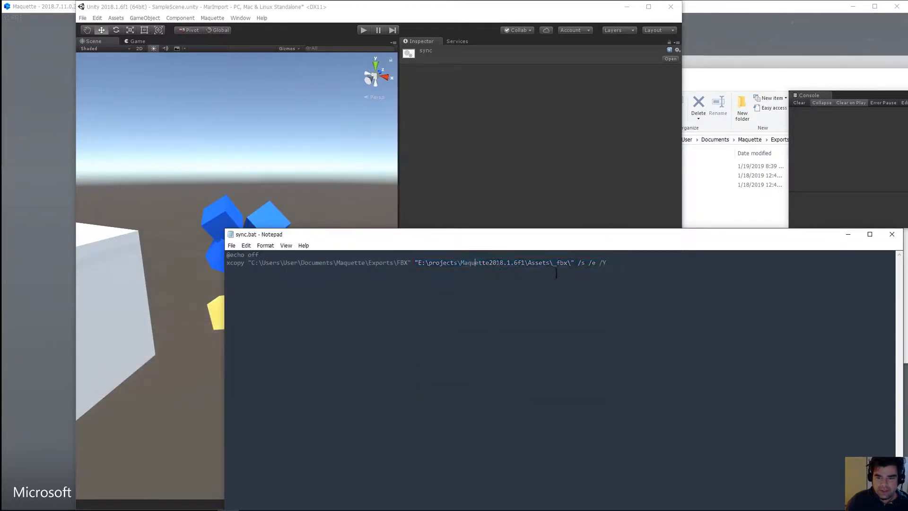
left_click_drag(460, 263, 565, 262)
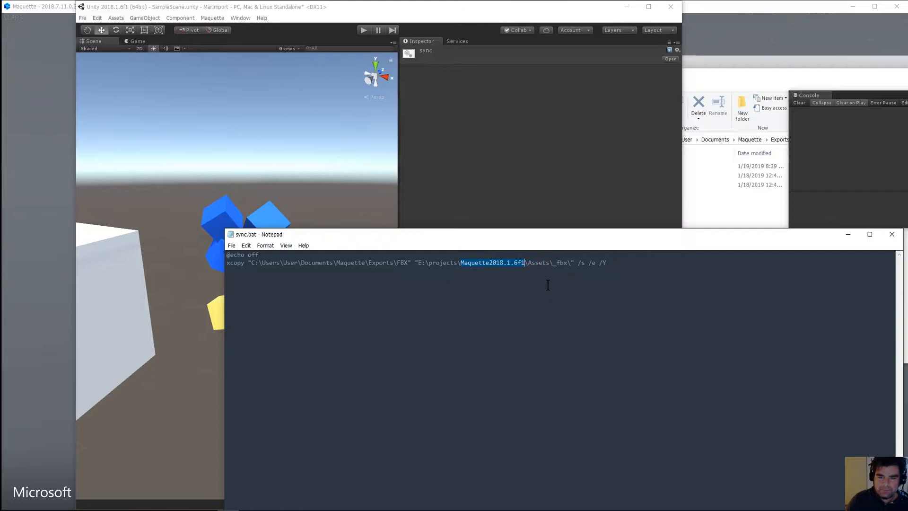
type("MarImp")
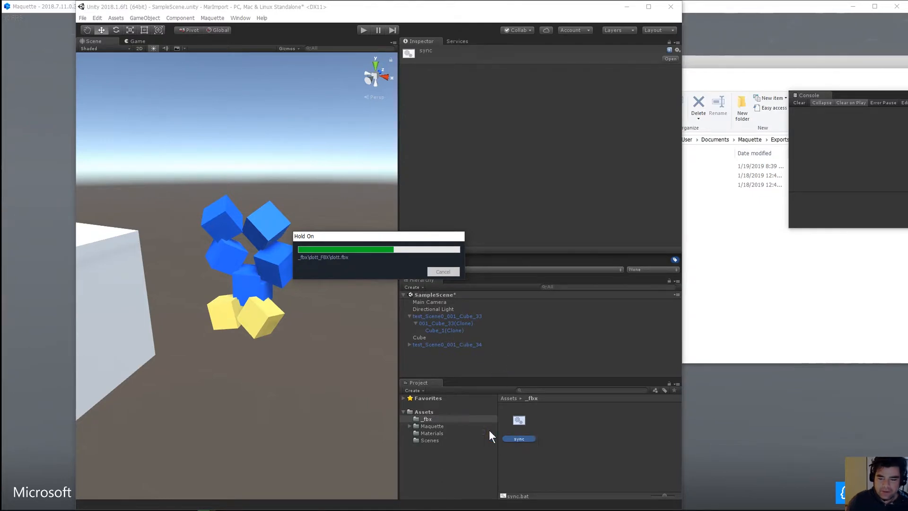
mouse_move(426, 420)
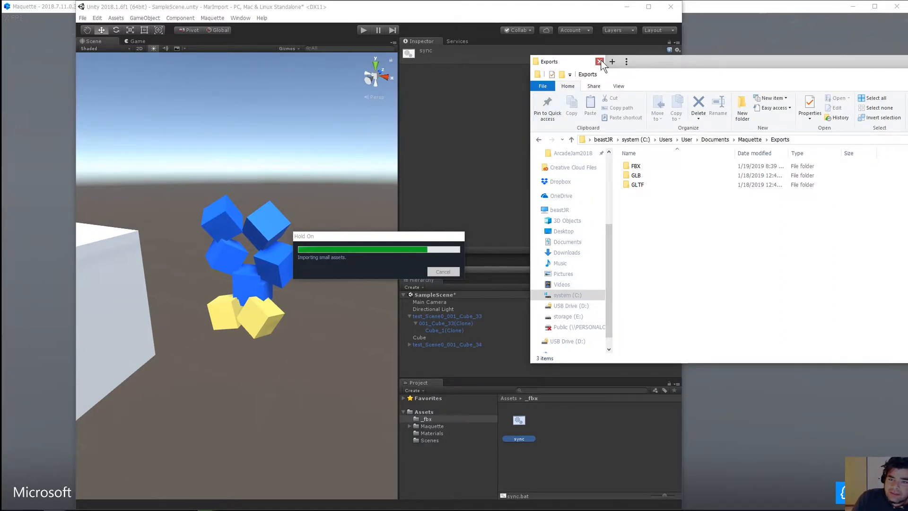
Close the Exports folder window and scroll through the imported FBX folders in _fbx
left_click(599, 61)
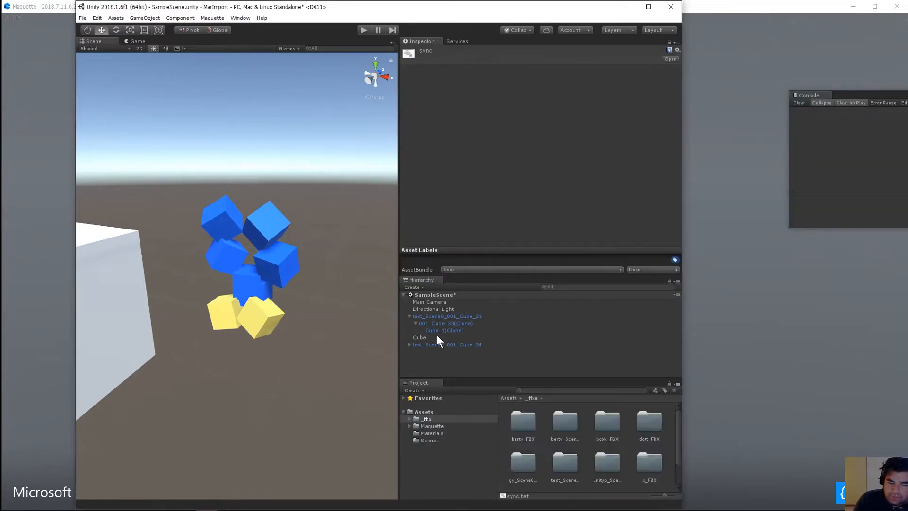
scroll("down", 3)
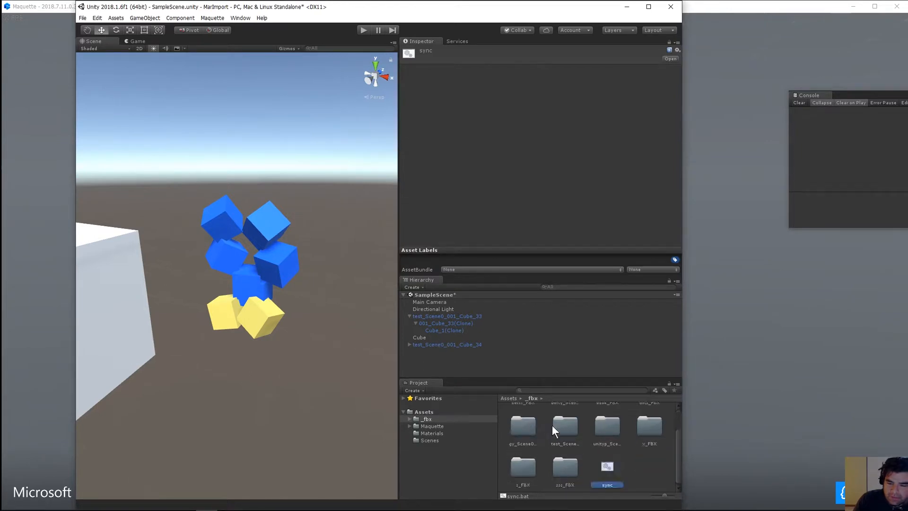
mouse_move(479, 394)
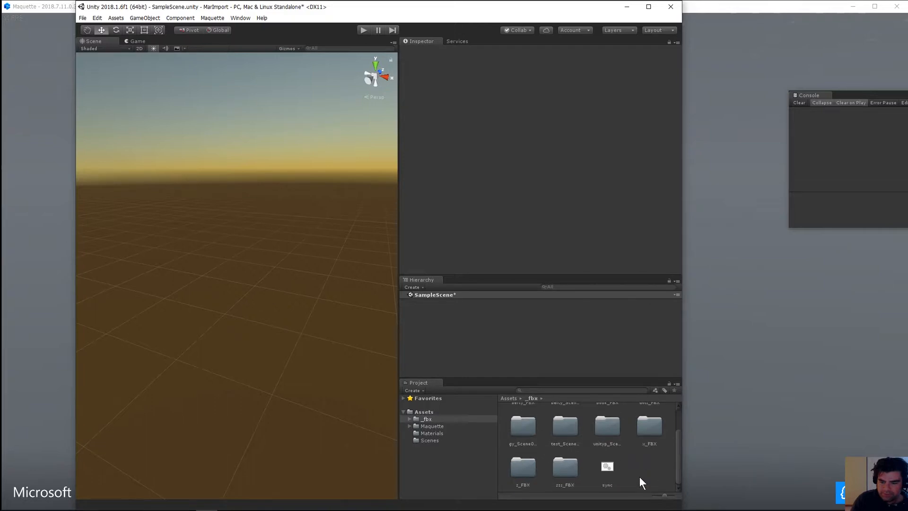
mouse_move(624, 464)
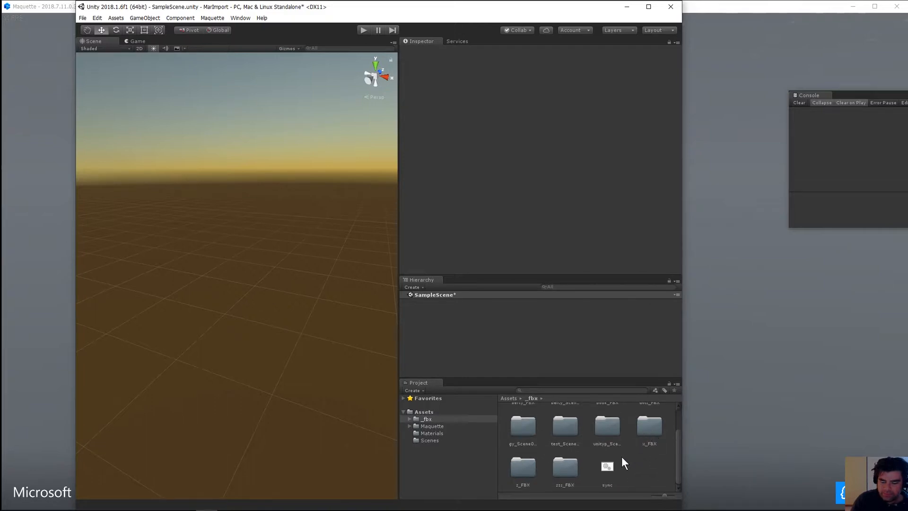
mouse_move(518, 386)
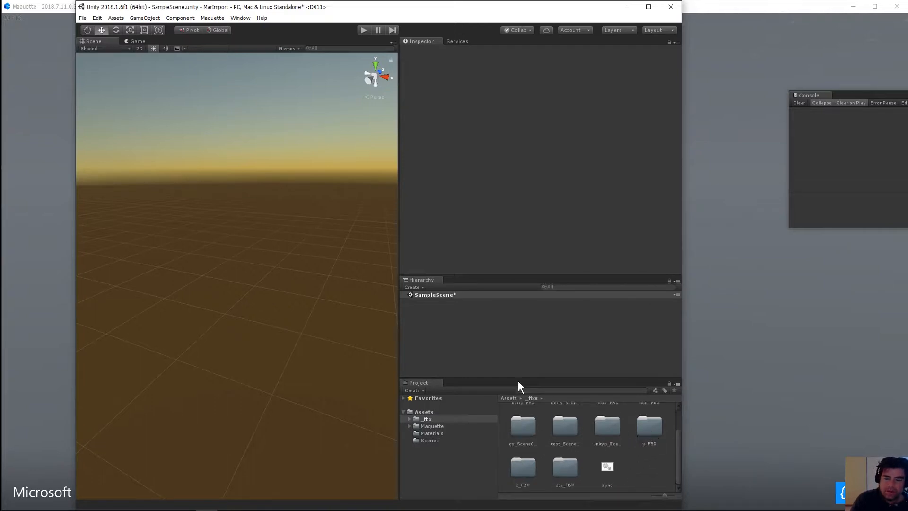
mouse_move(501, 350)
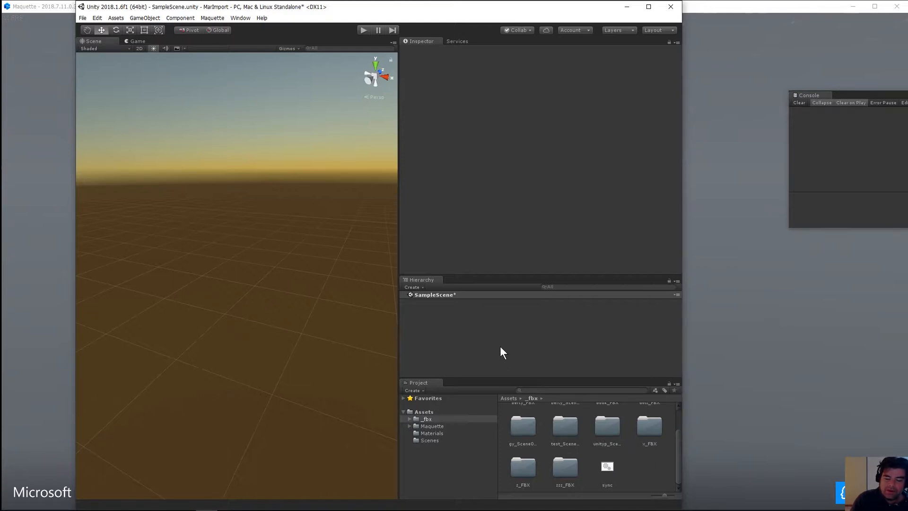
mouse_move(469, 342)
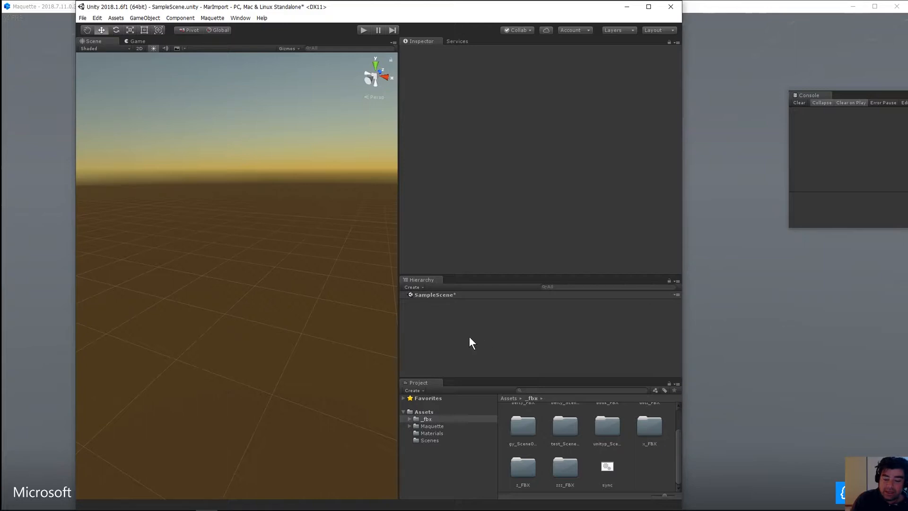
mouse_move(256, 288)
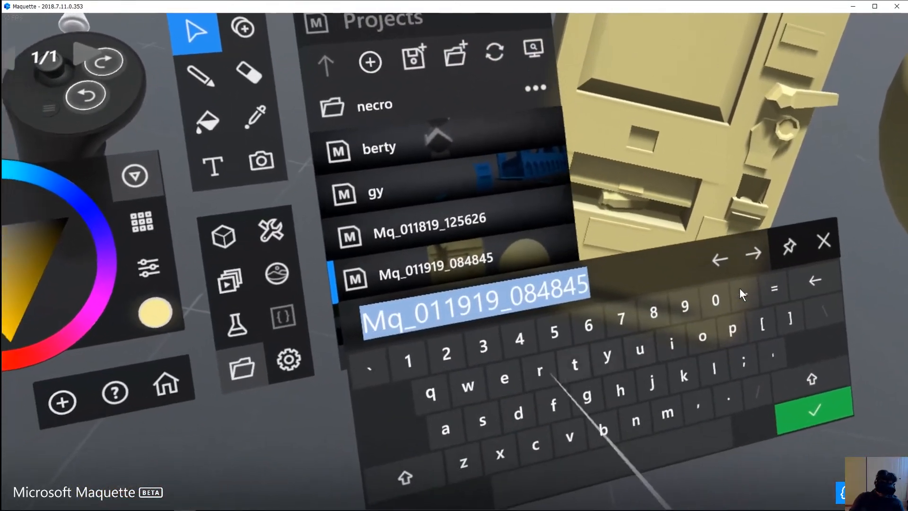
Rename the Maquette project to exp and select all scene objects
type("exp")
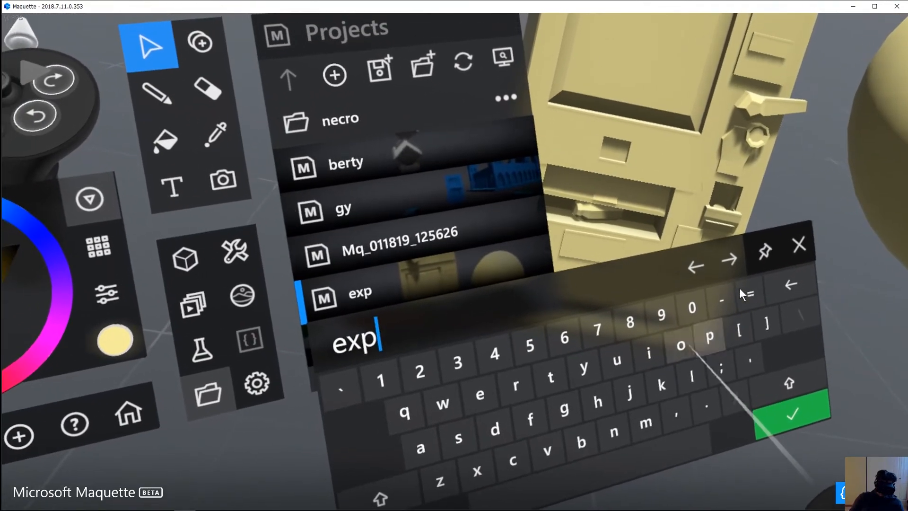
left_click(790, 413)
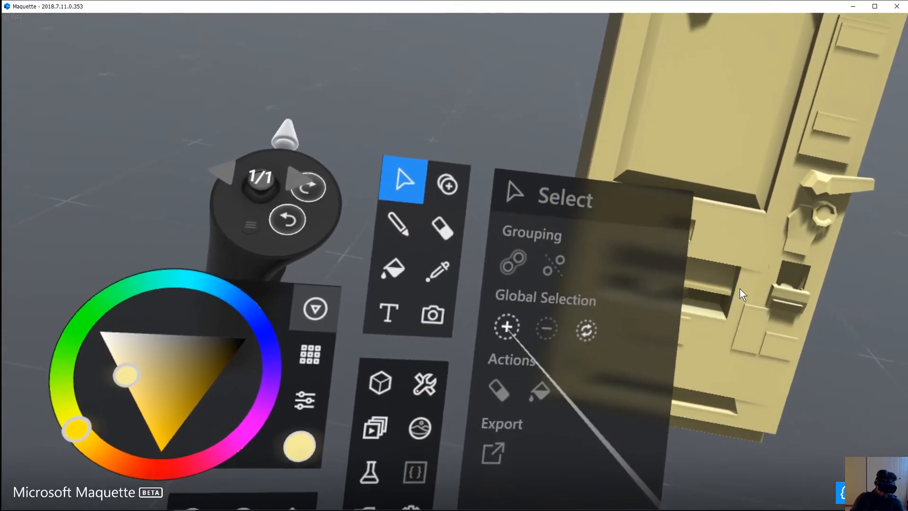
left_click(492, 452)
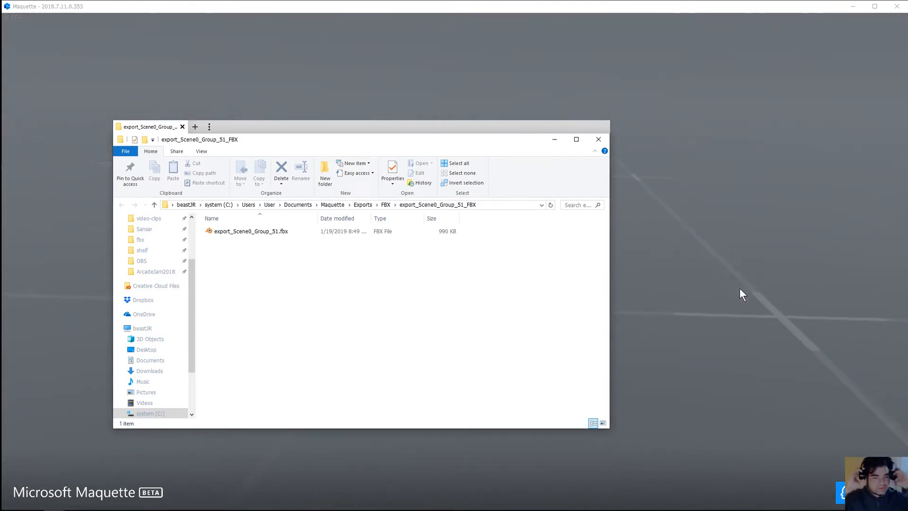
mouse_move(353, 276)
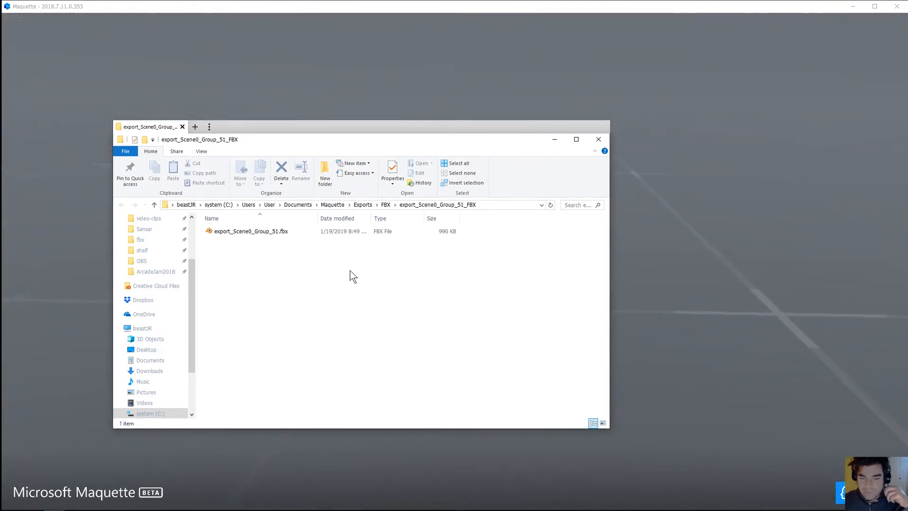
mouse_move(248, 249)
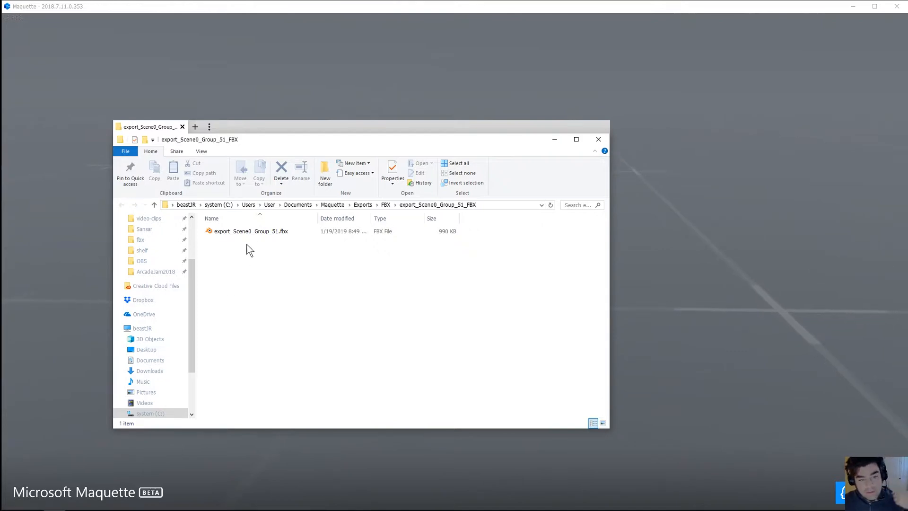
Open the export_Scene0_Group_51_FBX folder in File Explorer
left_click(251, 231)
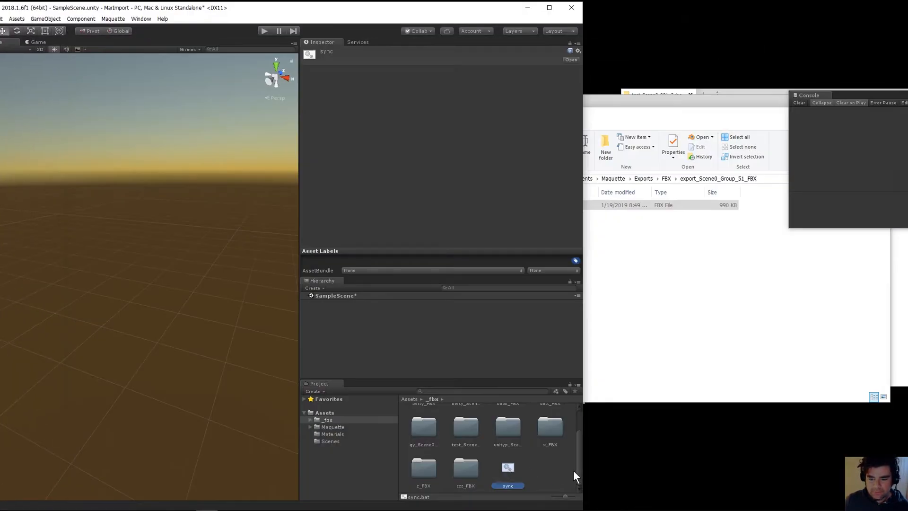
mouse_move(457, 335)
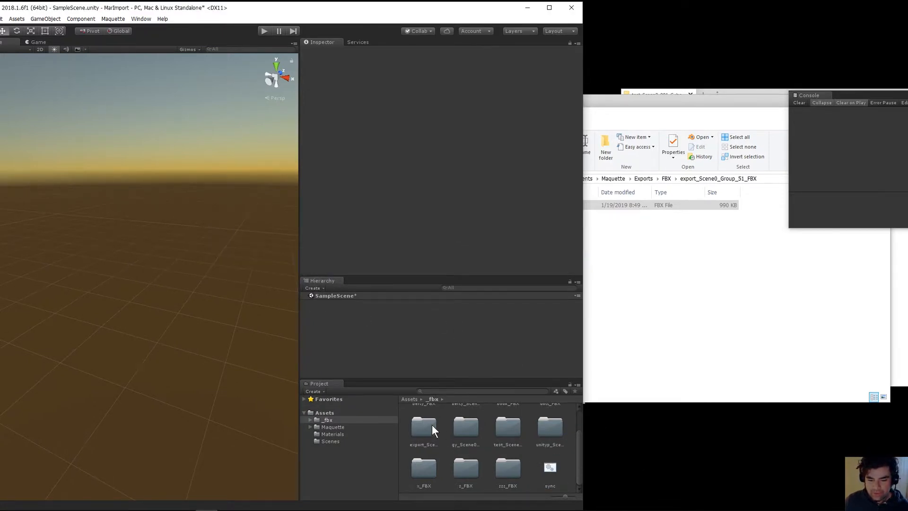
Open export_Scene0_Group_51_FBX in the Project panel and pick the model to place
double_click(423, 429)
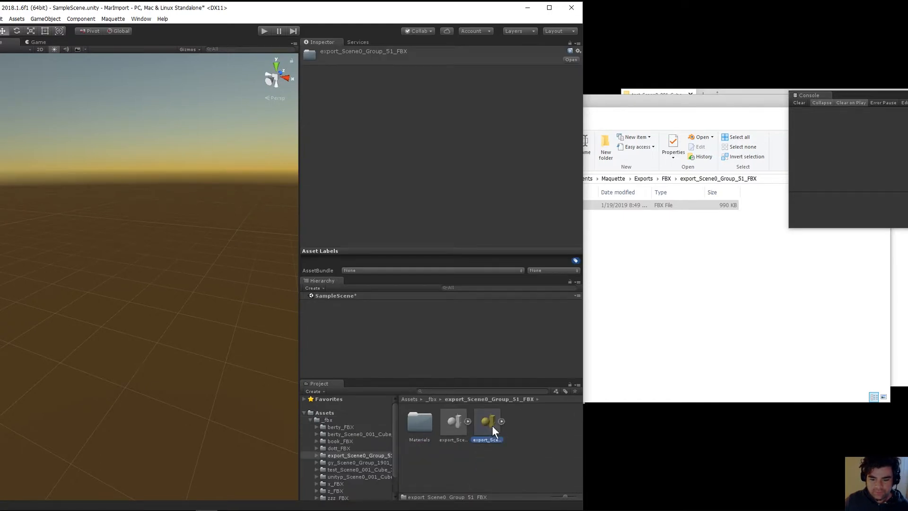
left_click(453, 420)
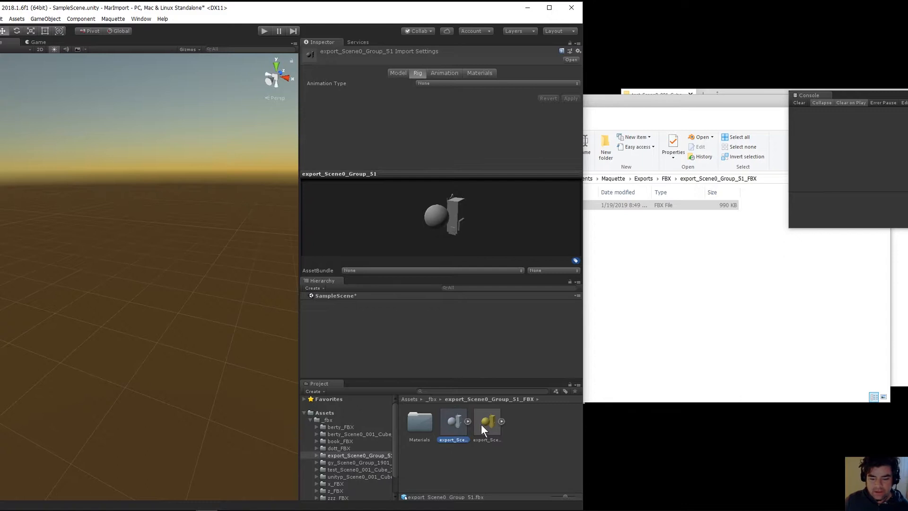
left_click(486, 421)
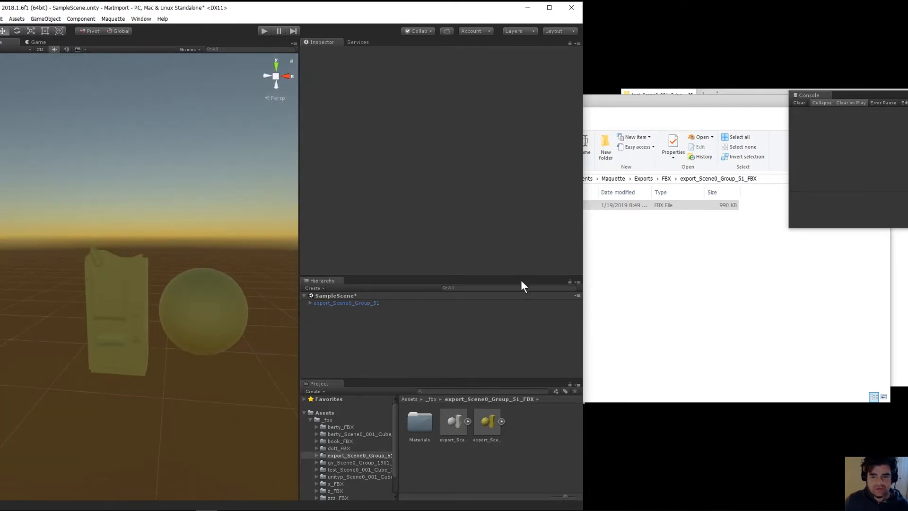
mouse_move(361, 435)
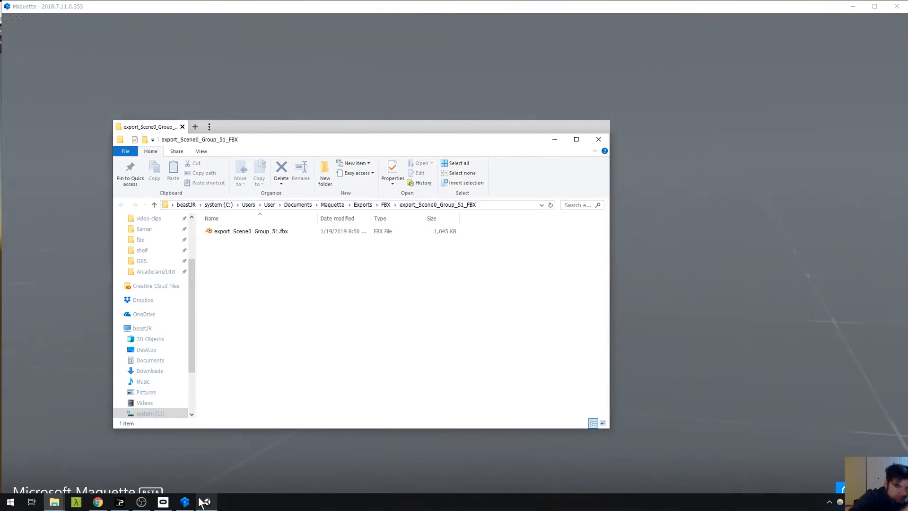
mouse_move(611, 168)
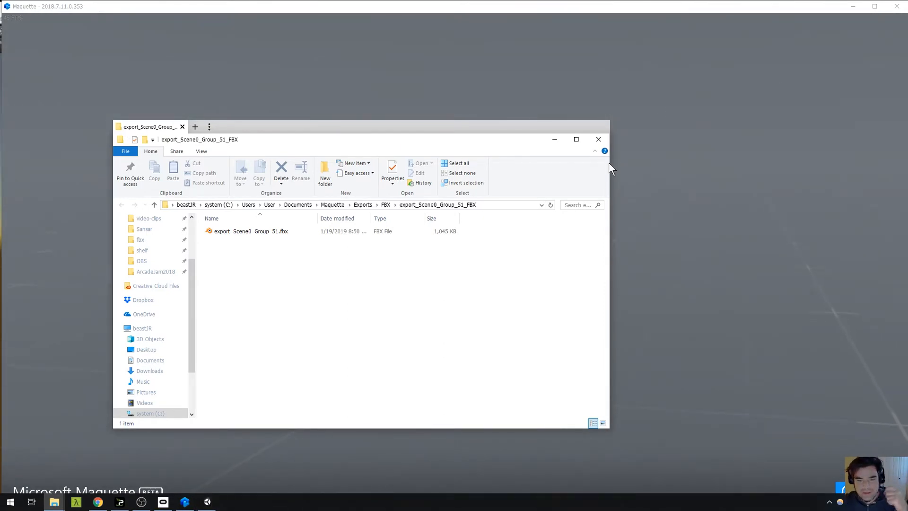
mouse_move(531, 281)
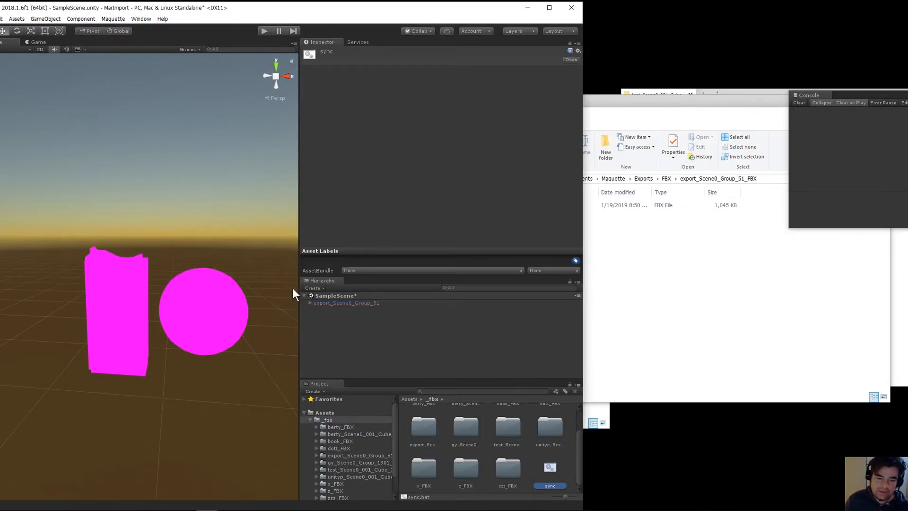
left_click(346, 302)
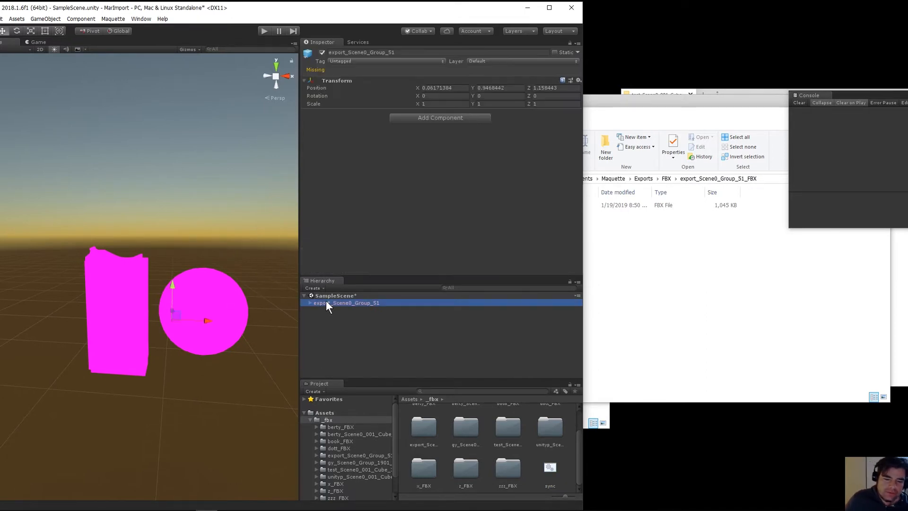
mouse_move(335, 276)
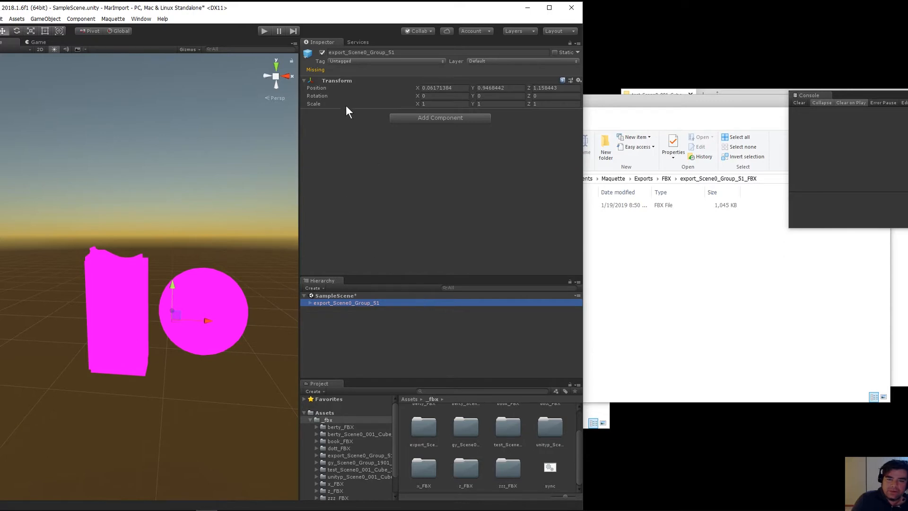
mouse_move(327, 157)
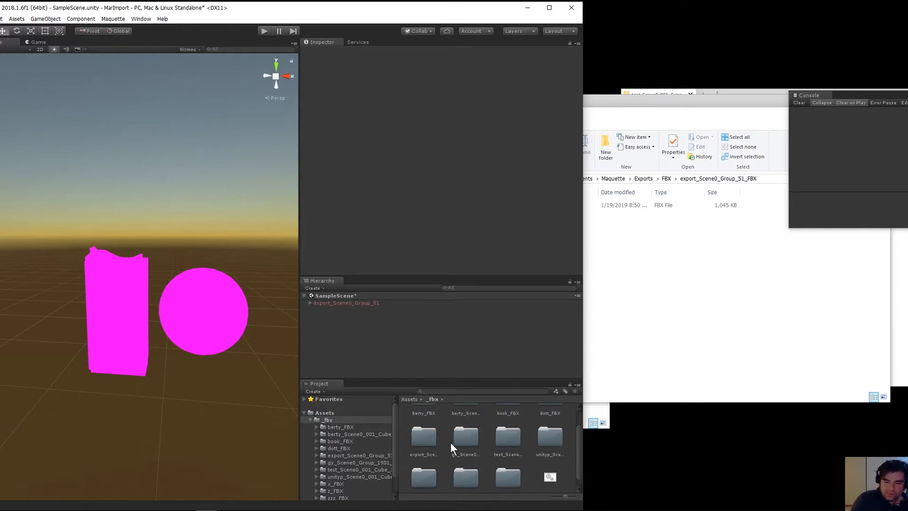
Move the old magenta group aside and place the textured export_Scene0_Group_51 copy beside it
double_click(422, 437)
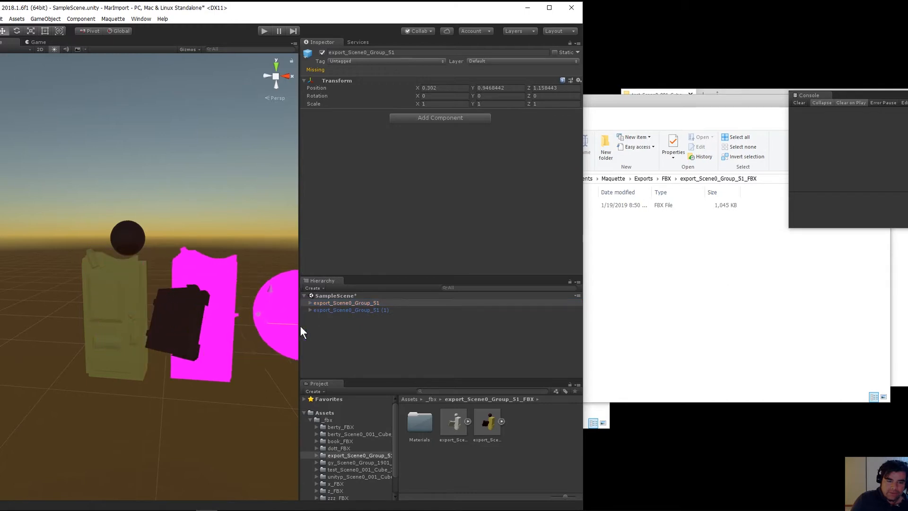
left_click_drag(300, 330, 188, 312)
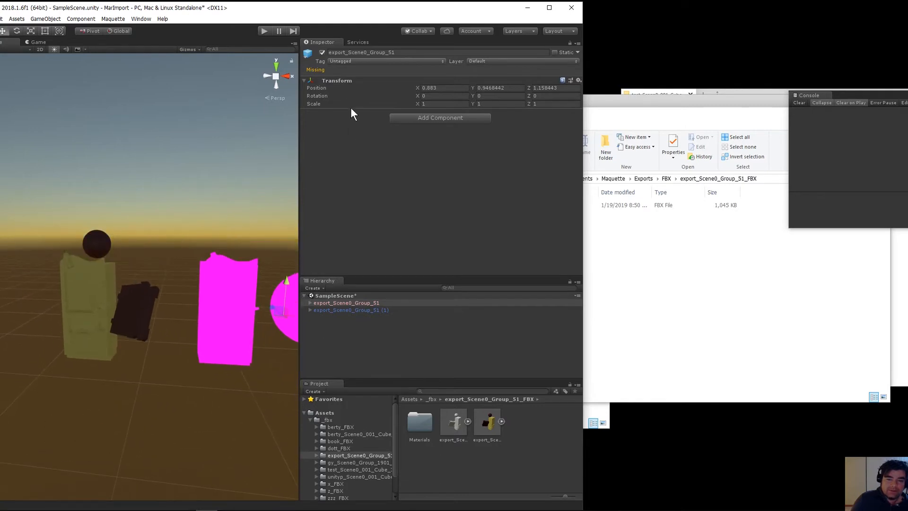
left_click(350, 310)
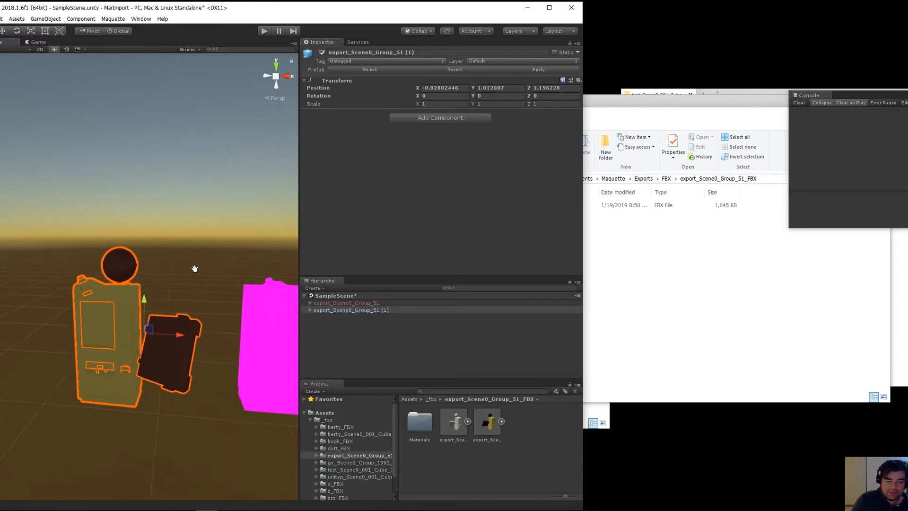
left_click(346, 302)
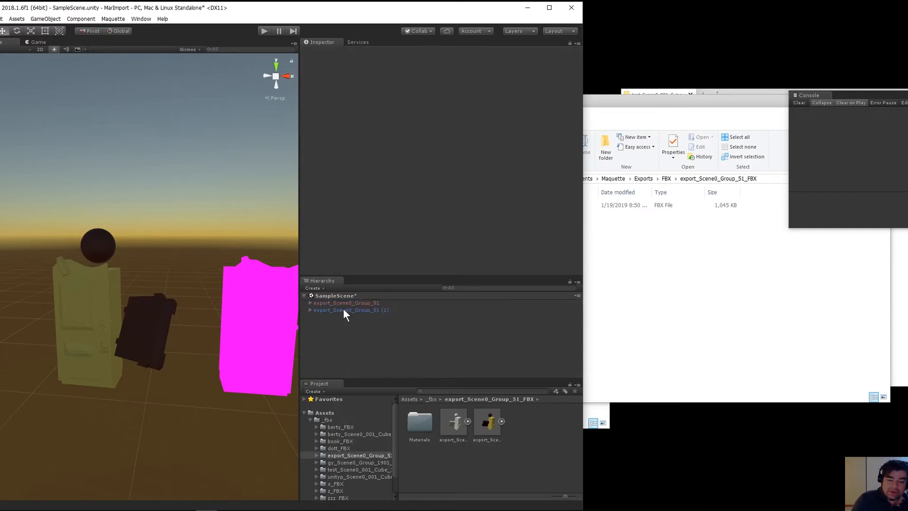
Delete the original magenta export_Scene0_Group_51 from the Hierarchy
right_click(346, 302)
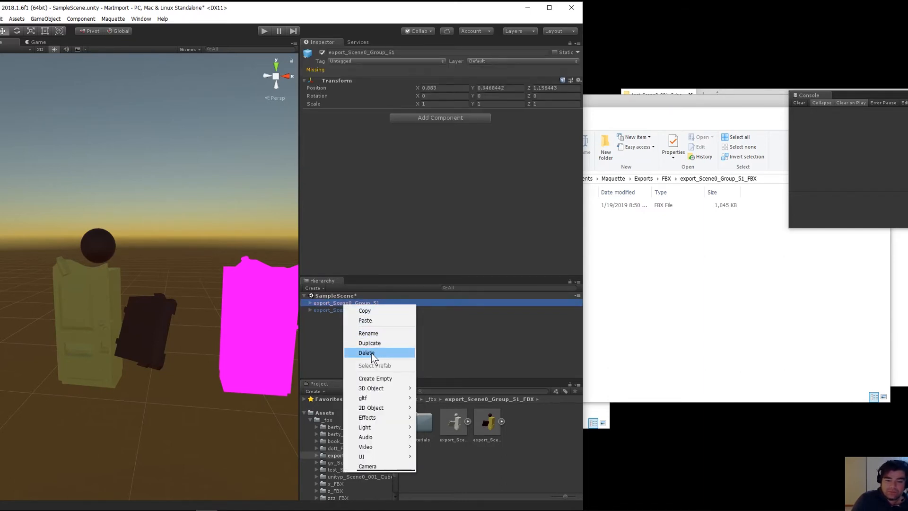
left_click(367, 352)
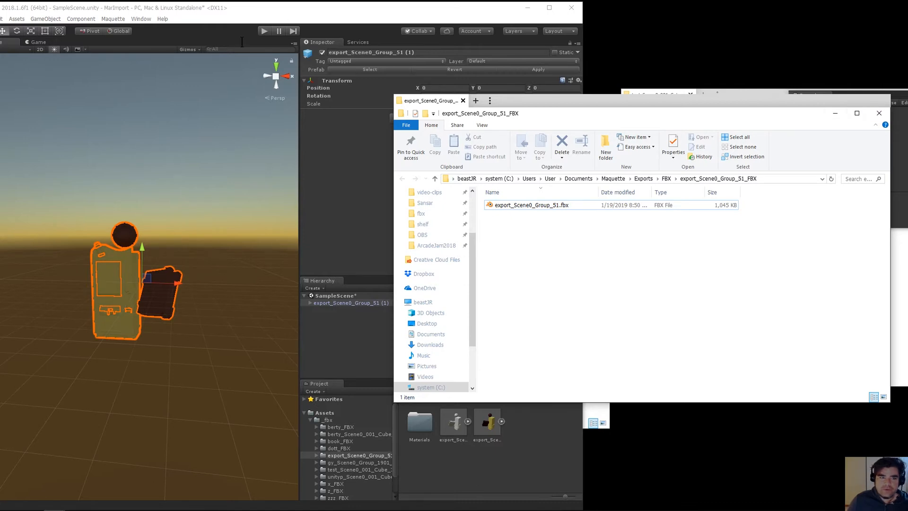
Try Regenerate Maquette prefab from FBX file and dismiss the 'Not a FBX file' error
left_click(114, 19)
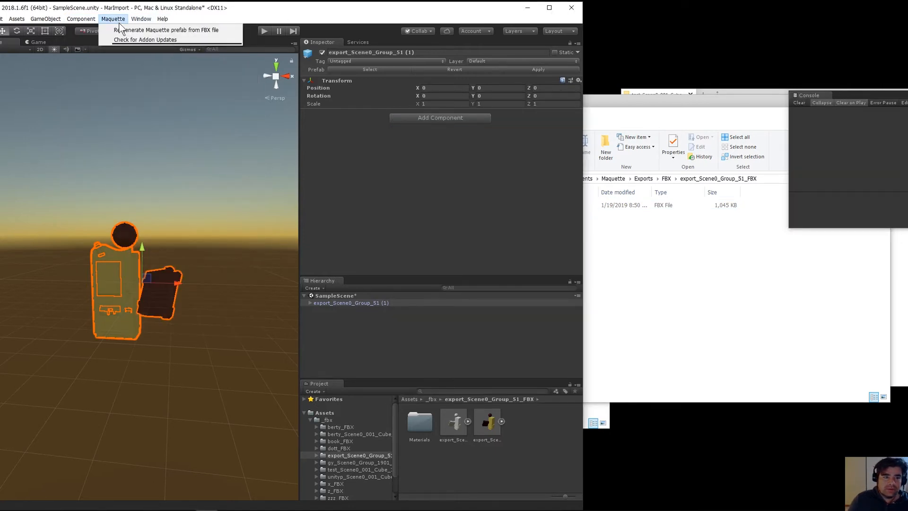
left_click(168, 29)
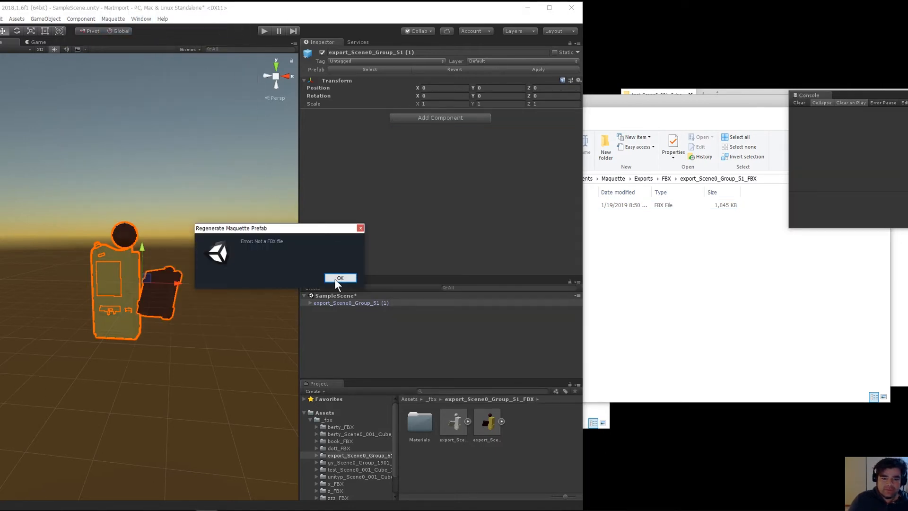
left_click(339, 278)
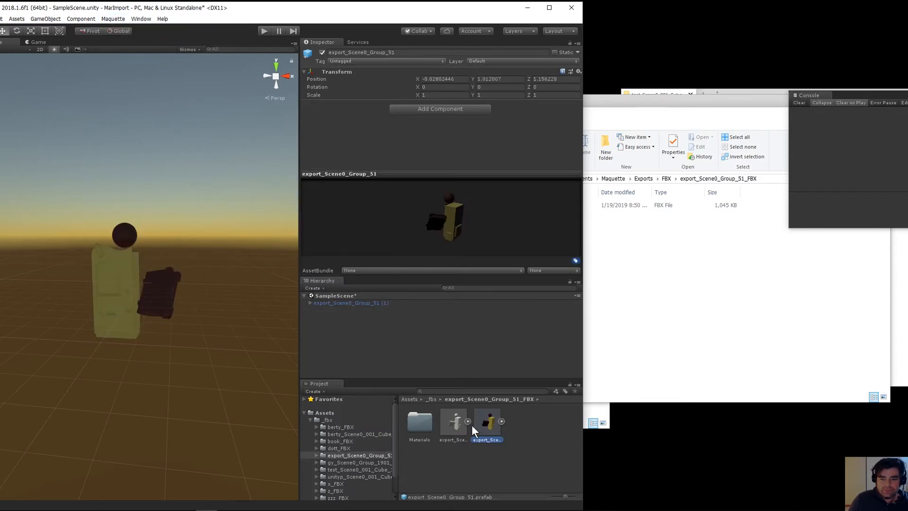
Select the export_Scene0_Group_51 FBX and prefab assets and add the prefab to the scene
left_click(465, 421)
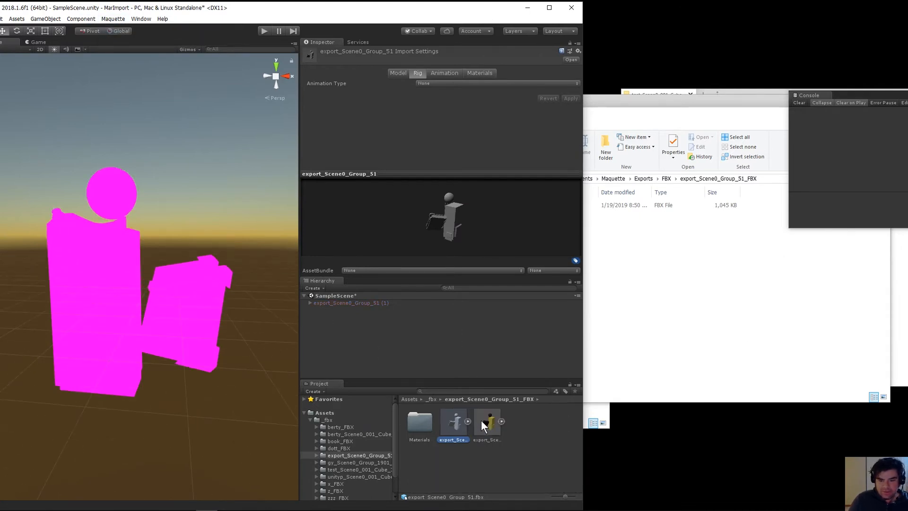
left_click(486, 421)
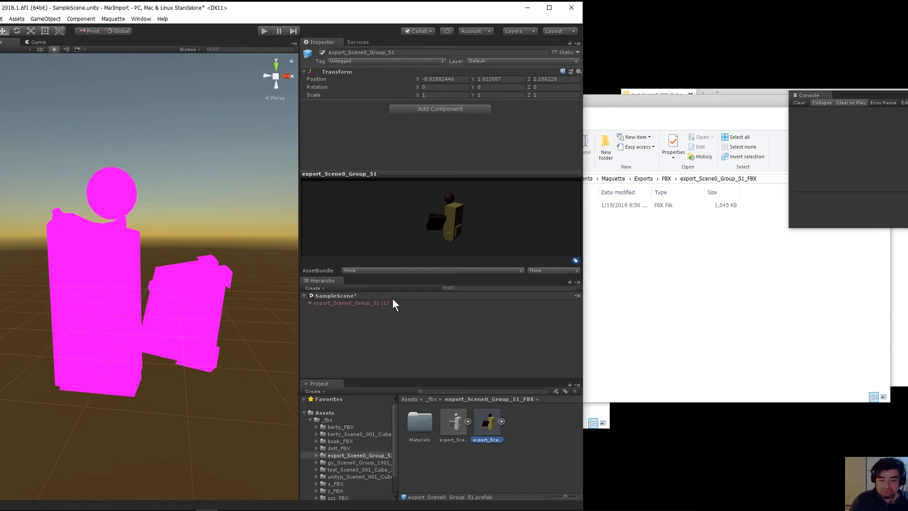
mouse_move(377, 325)
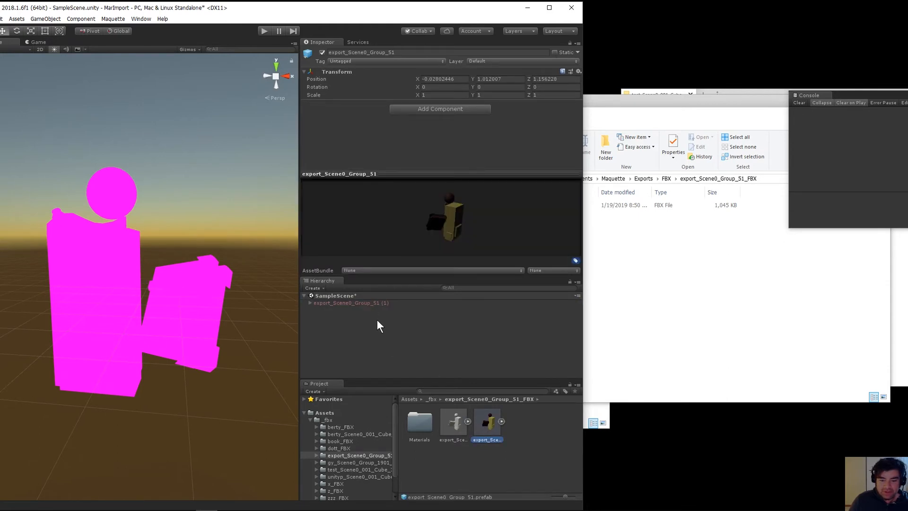
left_click(346, 309)
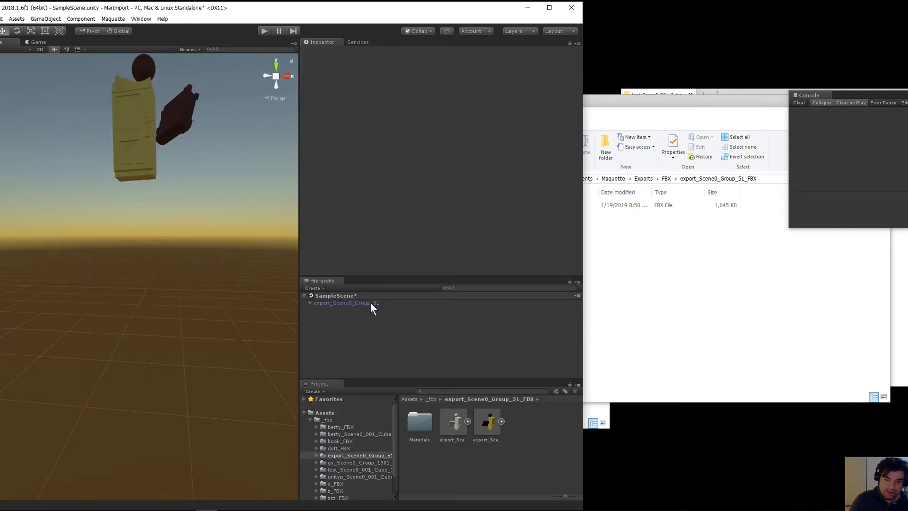
mouse_move(411, 330)
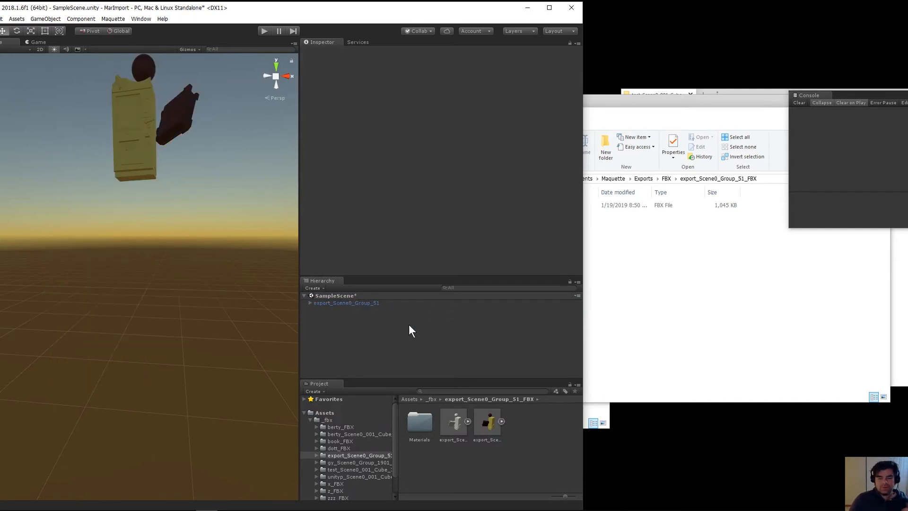
mouse_move(435, 338)
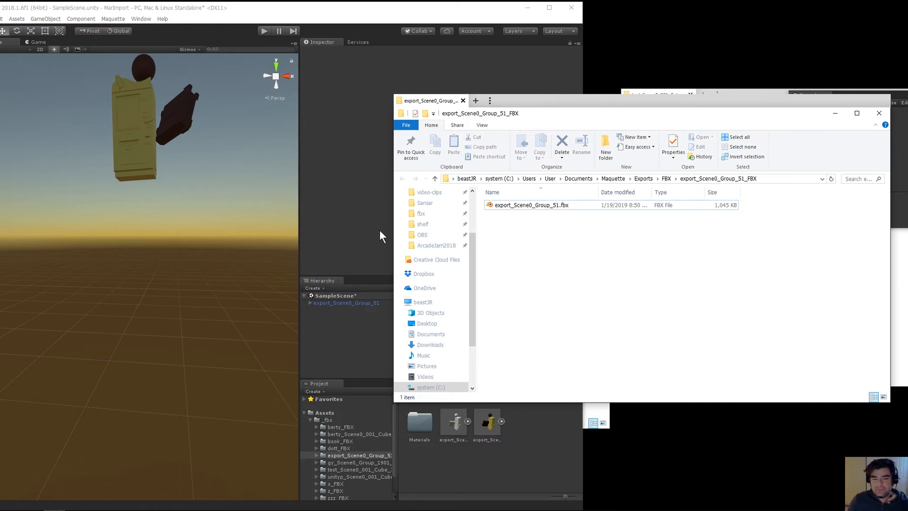
mouse_move(451, 104)
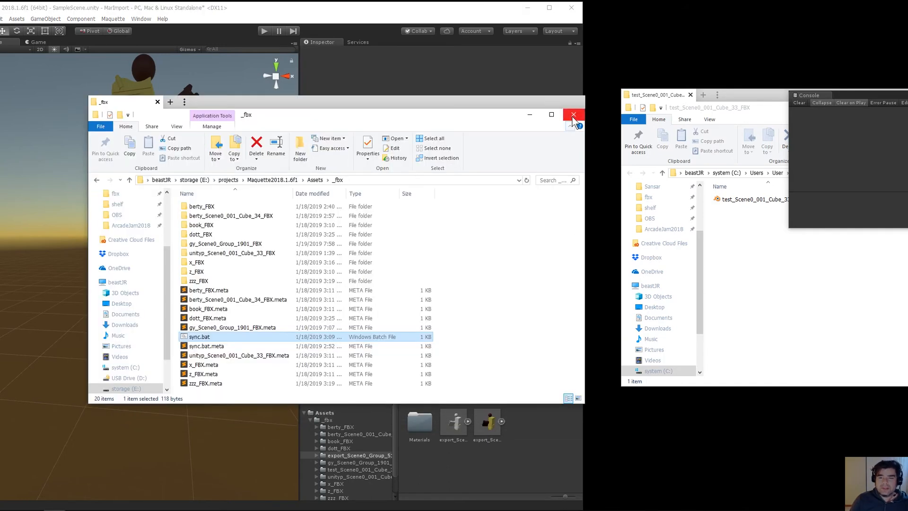
Close the _fbx folder window in File Explorer
left_click(573, 114)
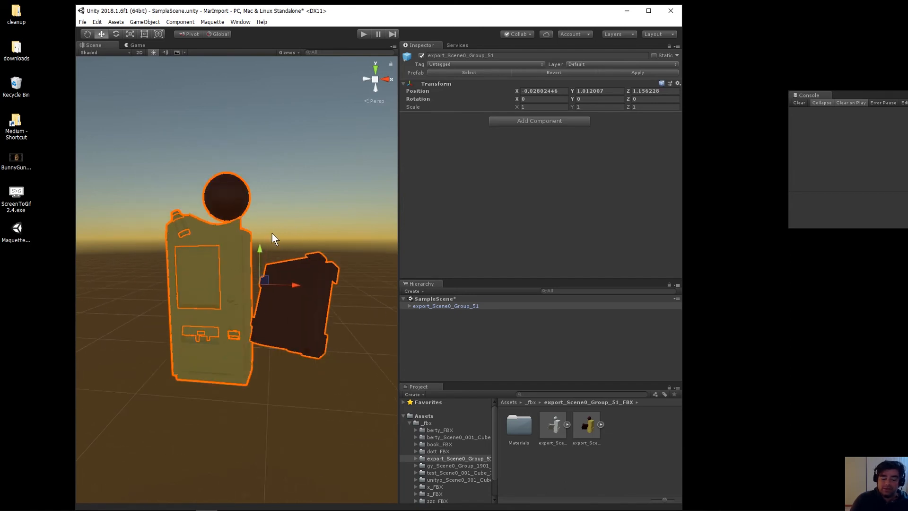
mouse_move(304, 220)
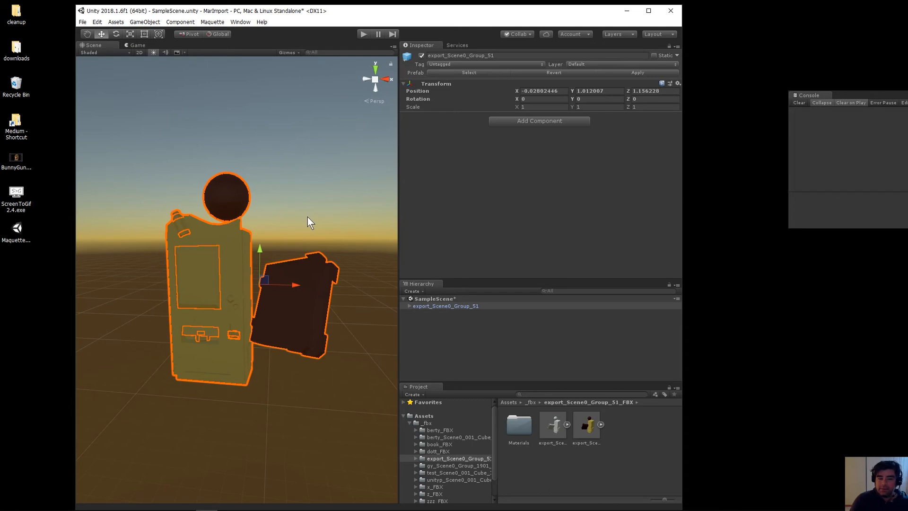
mouse_move(330, 186)
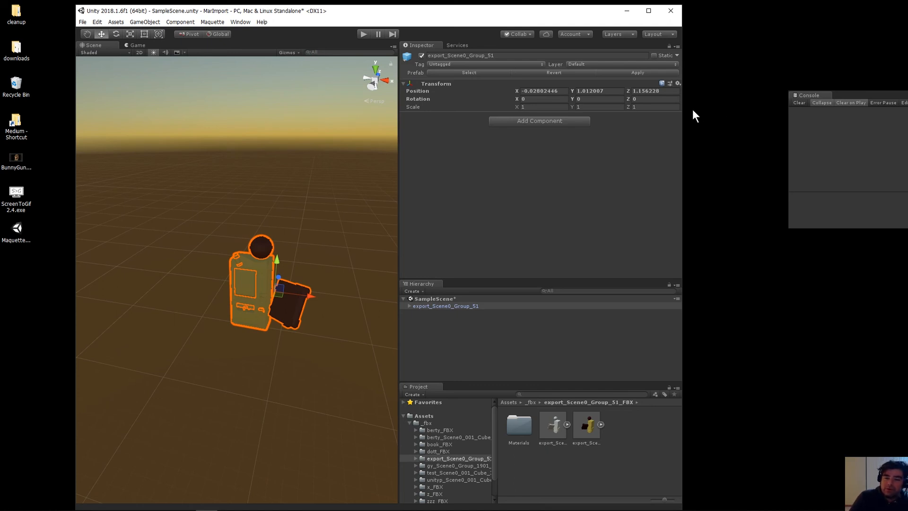
mouse_move(418, 105)
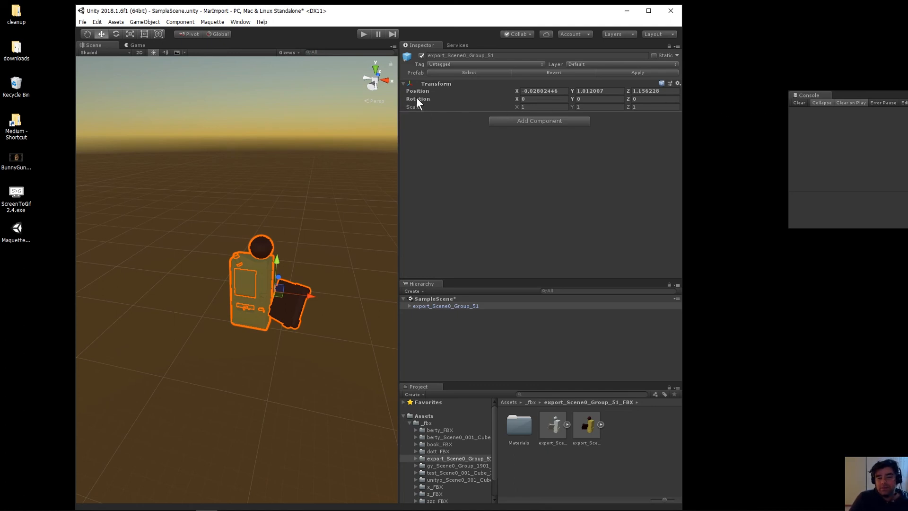